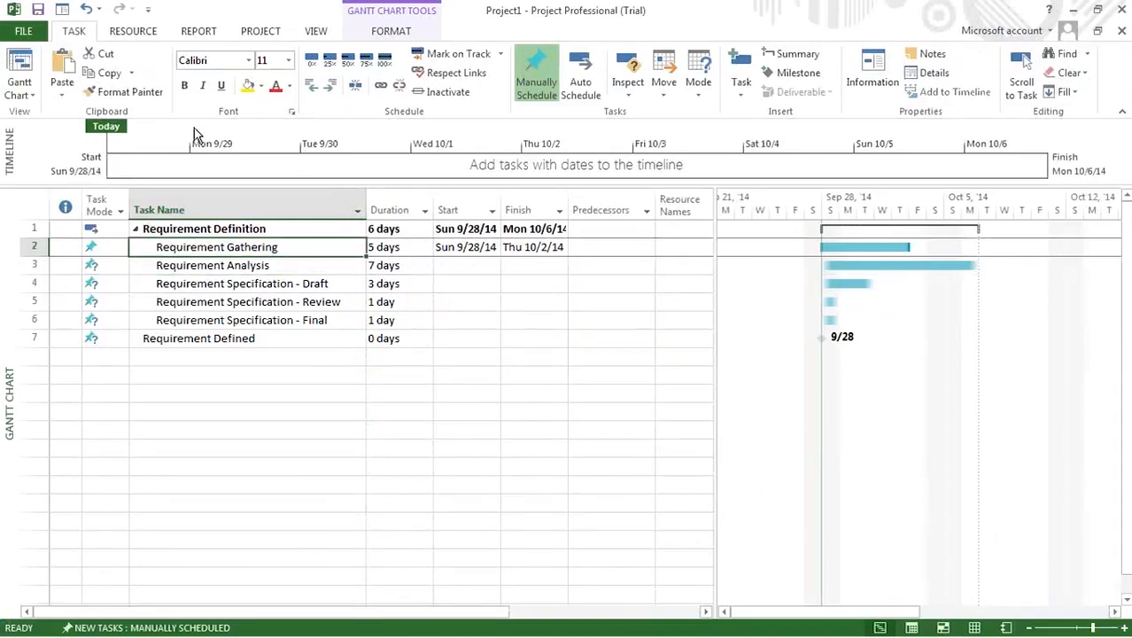
Step: Present slide 14, showing how to link tasks 2 and 3 with Link the Selected Tasks (Ctrl+F2)
{"action": "left_click", "coordinate": [212, 265]}
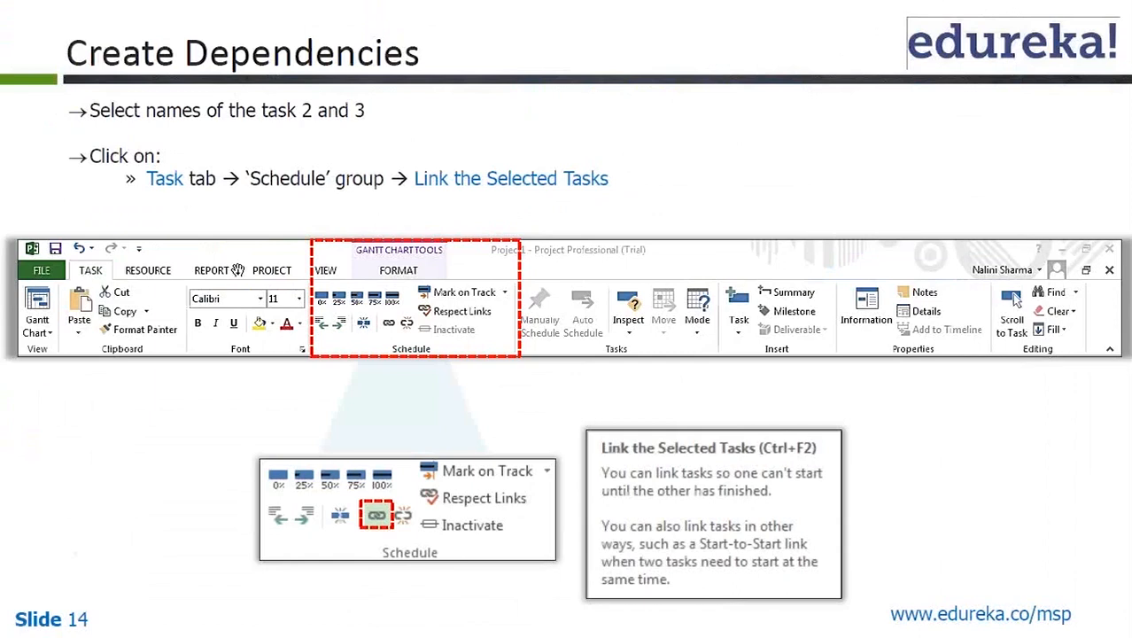
{"action": "mouse_move", "coordinate": [155, 178]}
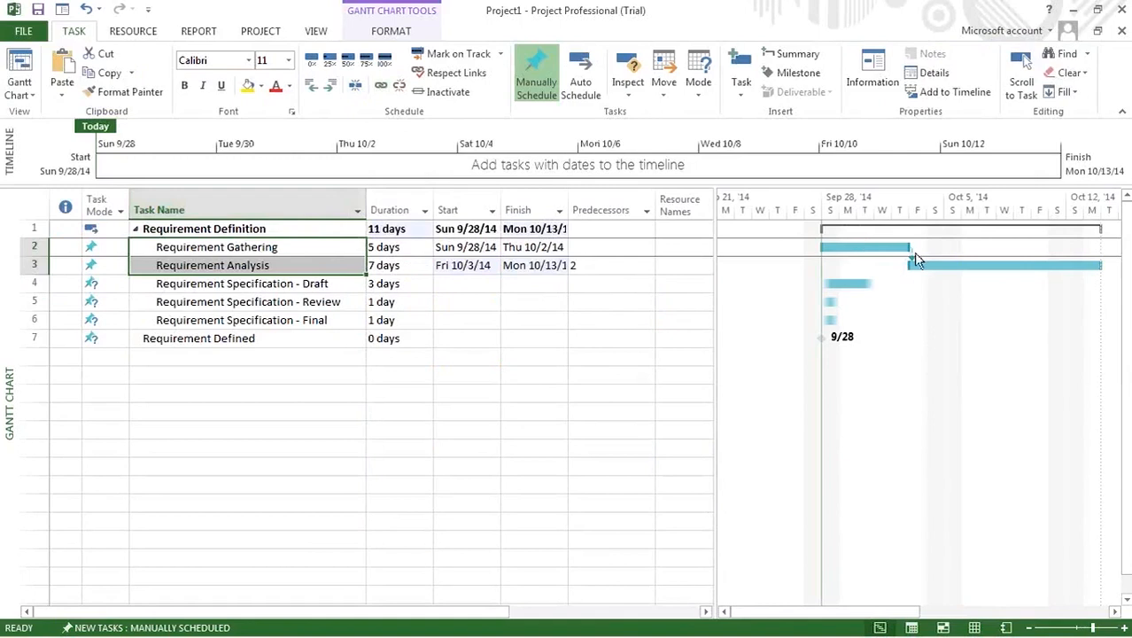
Step: Select the Requirement Gathering and Requirement Analysis task names together
{"action": "left_click", "coordinate": [527, 210]}
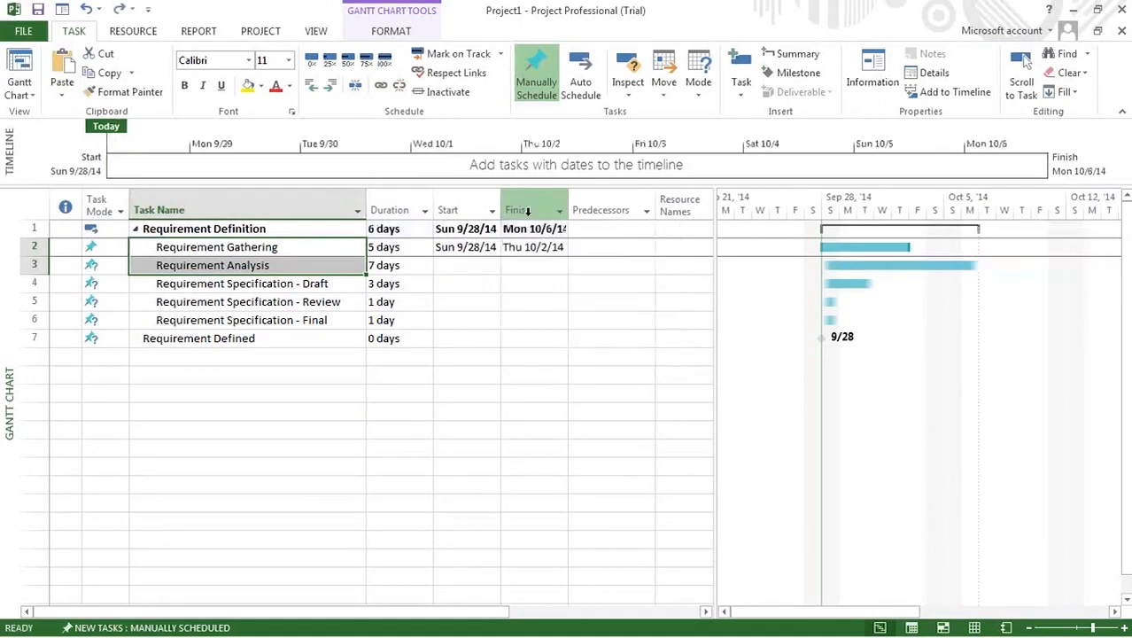
{"action": "left_click", "coordinate": [216, 246]}
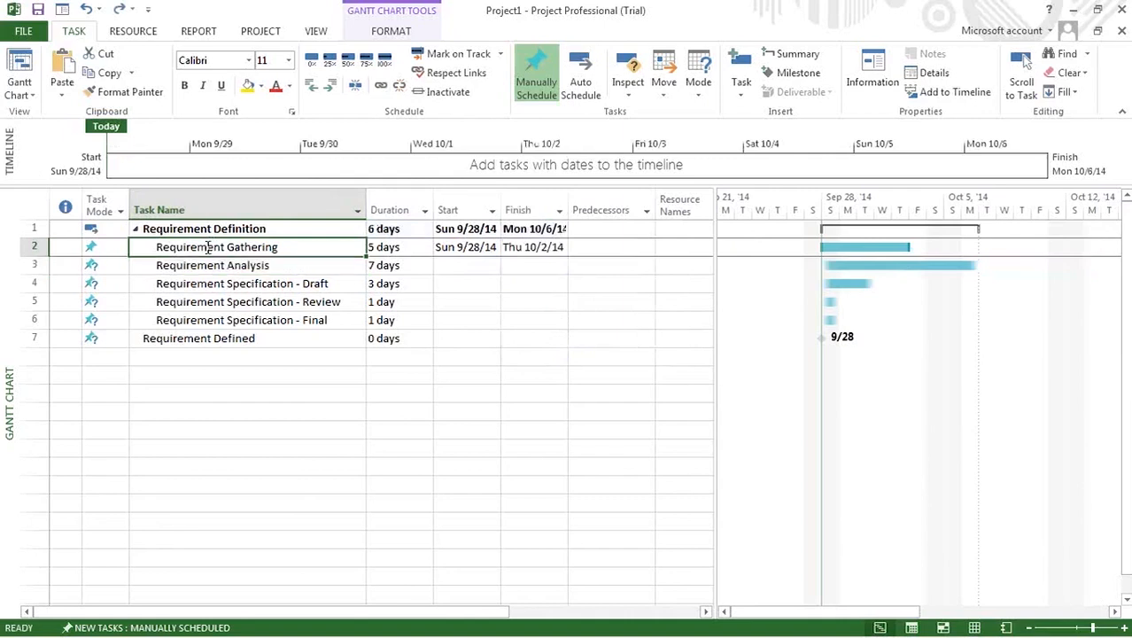
{"action": "left_click", "coordinate": [213, 265]}
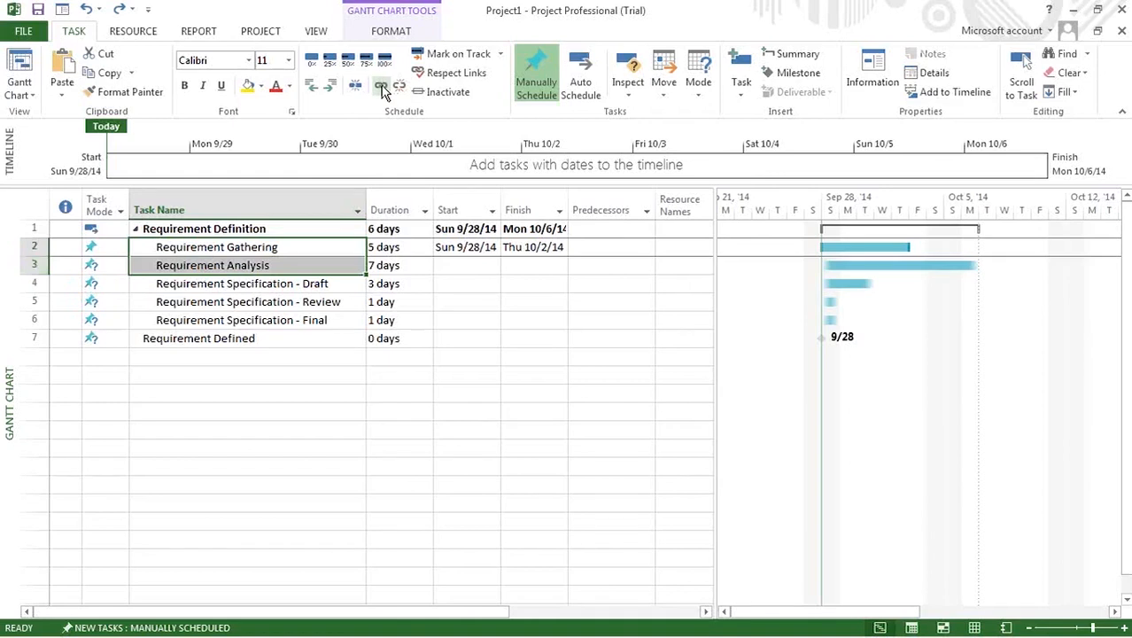
{"action": "mouse_move", "coordinate": [381, 86]}
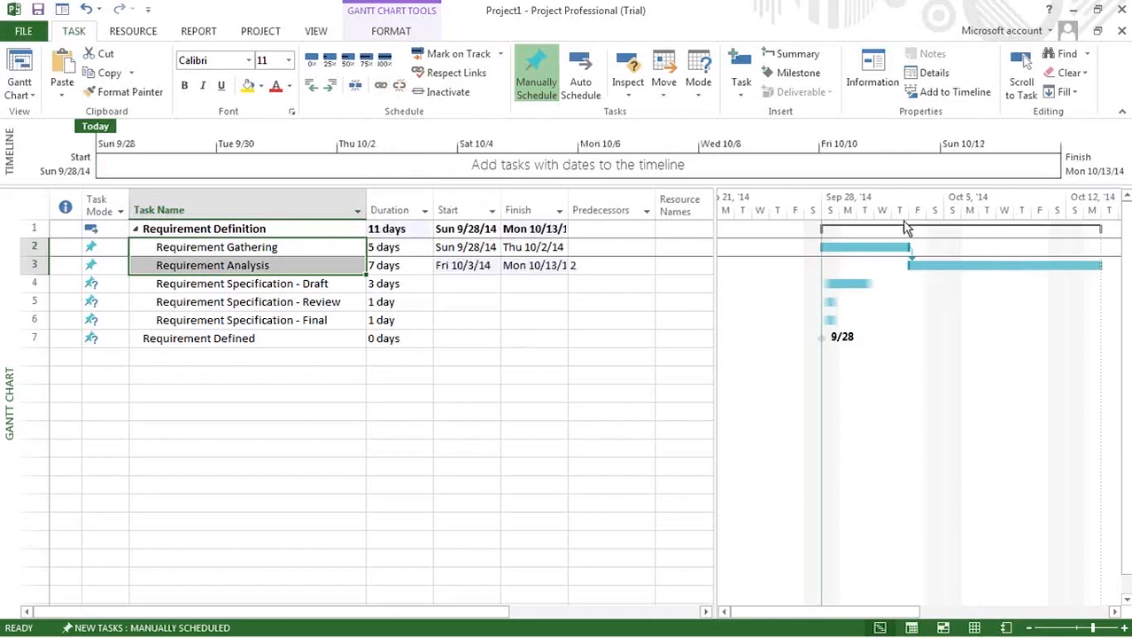
{"action": "mouse_move", "coordinate": [963, 264]}
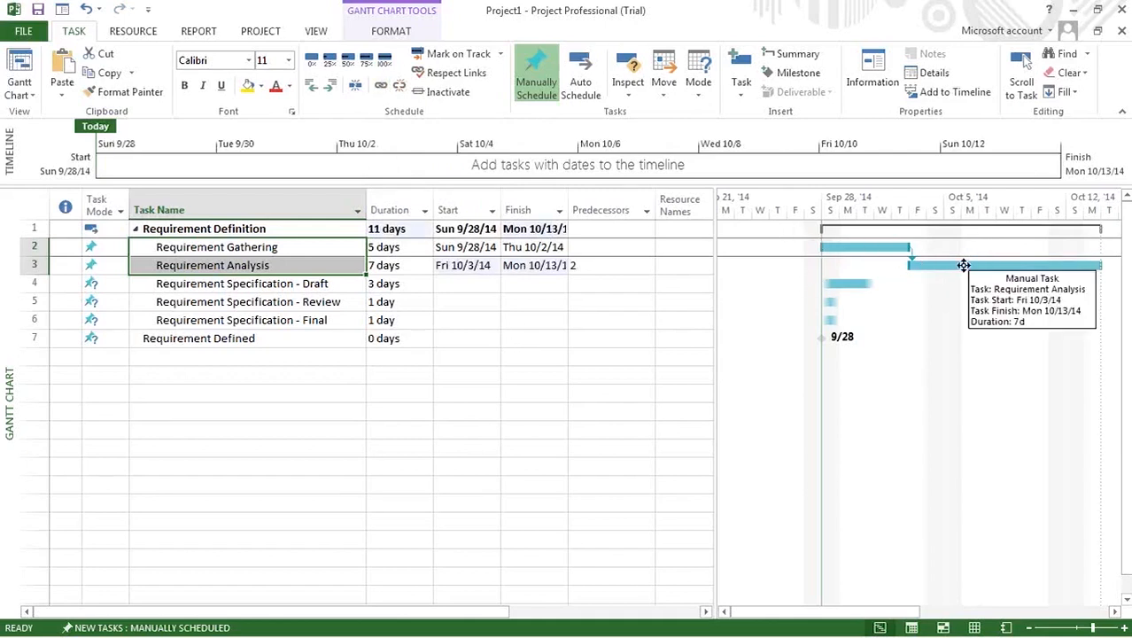
{"action": "mouse_move", "coordinate": [777, 281]}
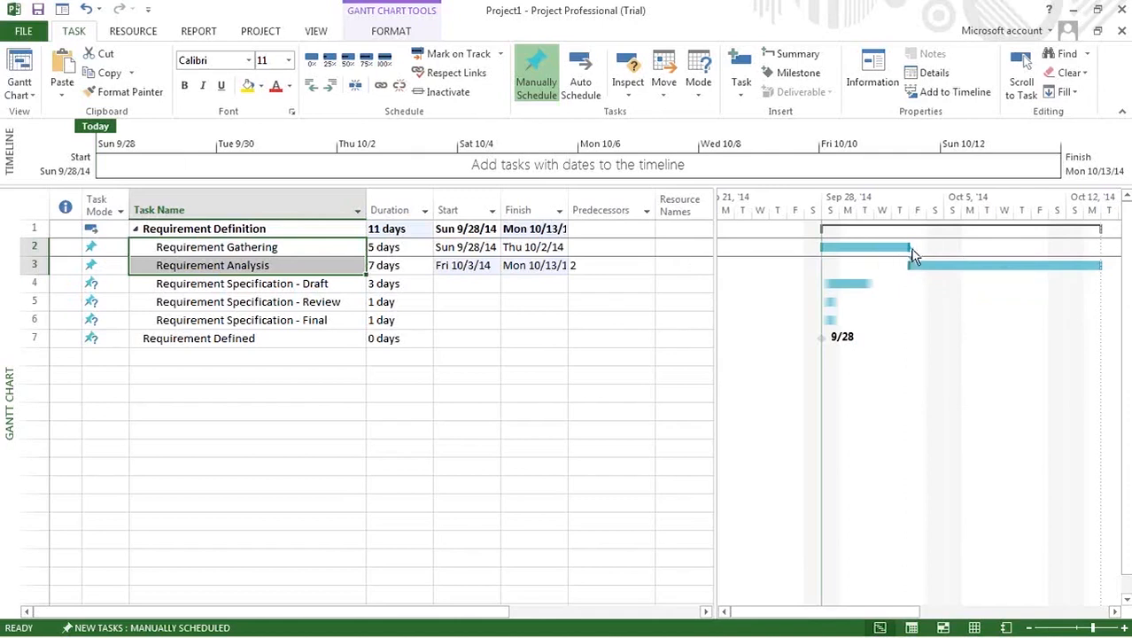
{"action": "mouse_move", "coordinate": [905, 247]}
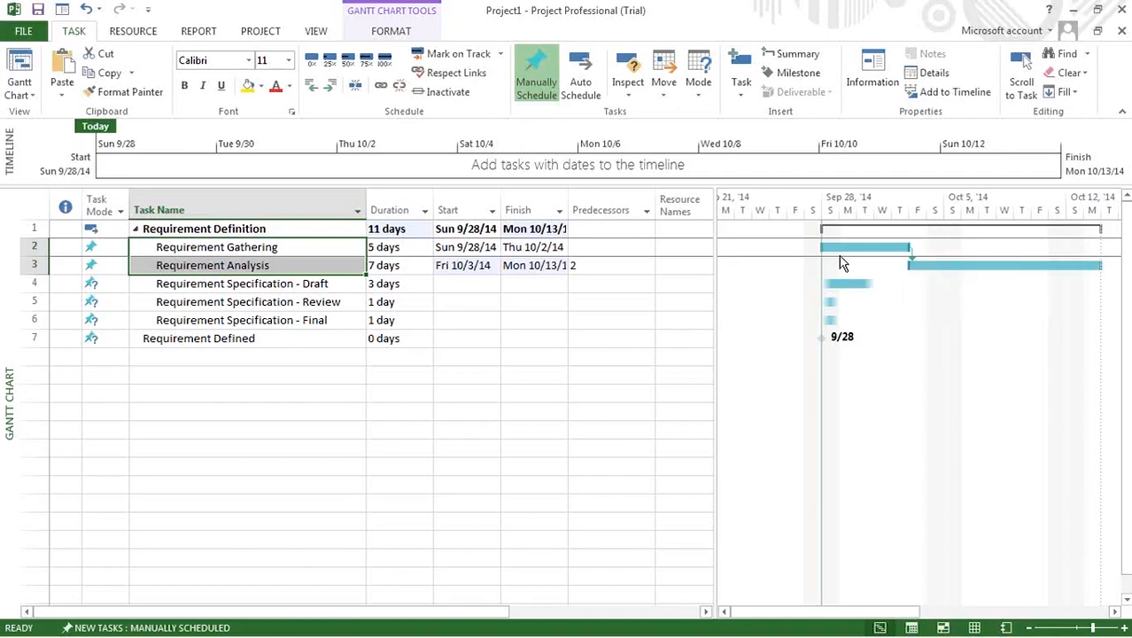
{"action": "mouse_move", "coordinate": [886, 247]}
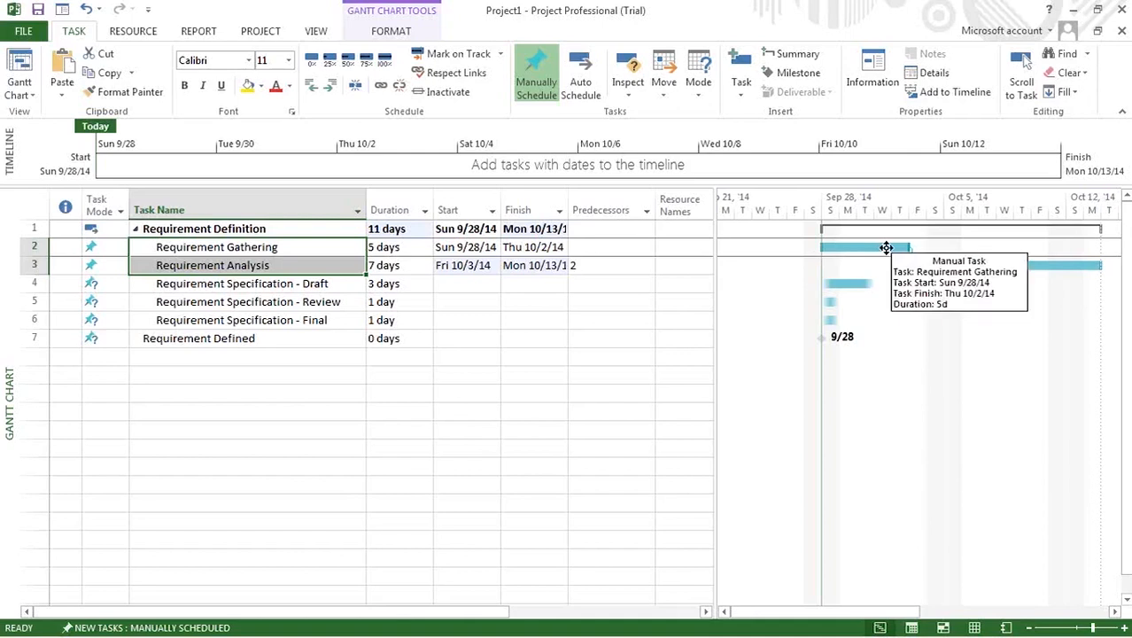
{"action": "mouse_move", "coordinate": [677, 267]}
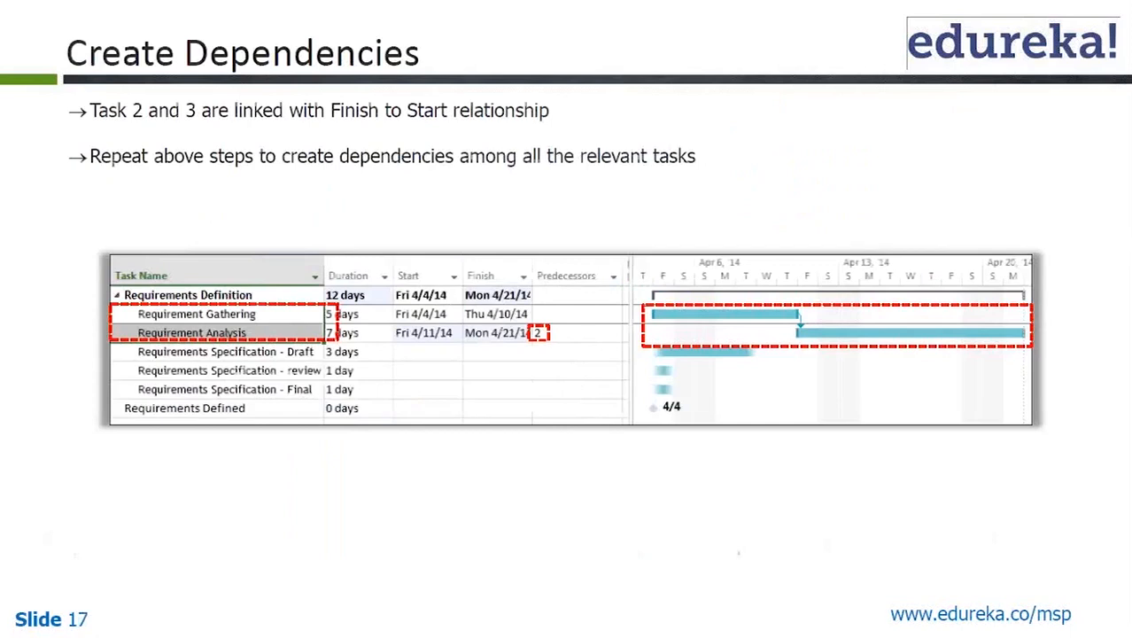
{"action": "mouse_move", "coordinate": [318, 137]}
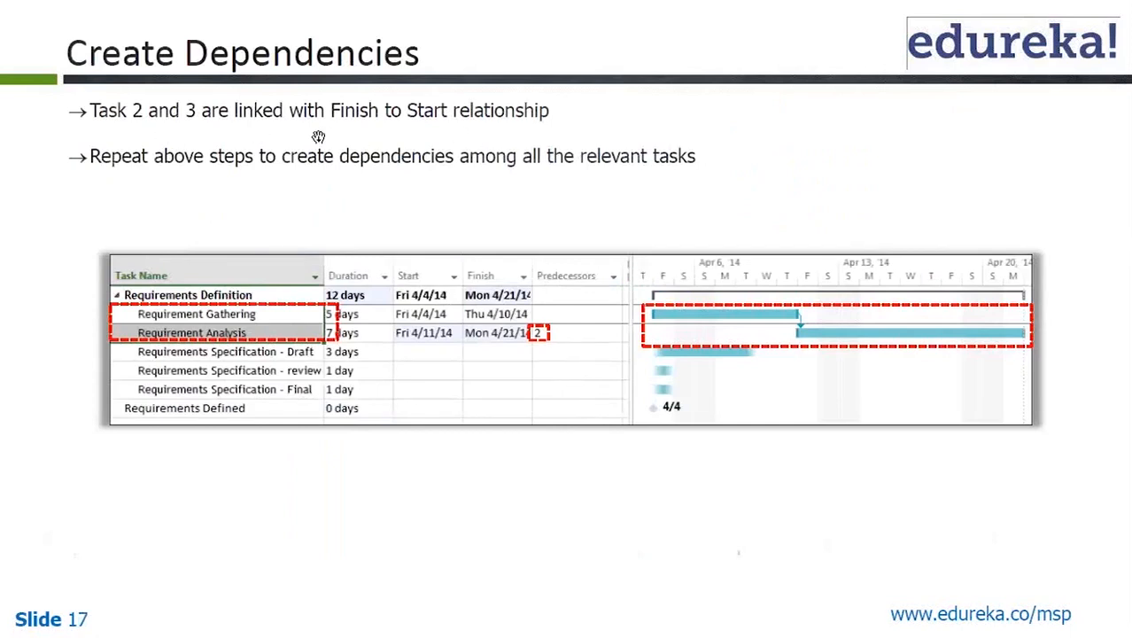
{"action": "mouse_move", "coordinate": [529, 139]}
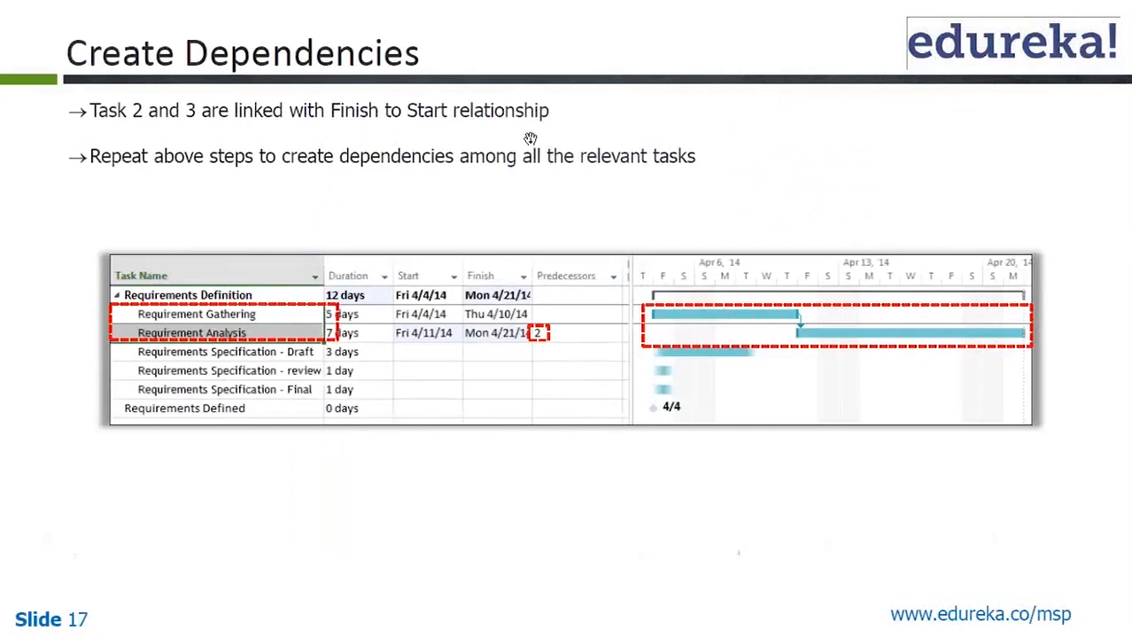
{"action": "mouse_move", "coordinate": [376, 179]}
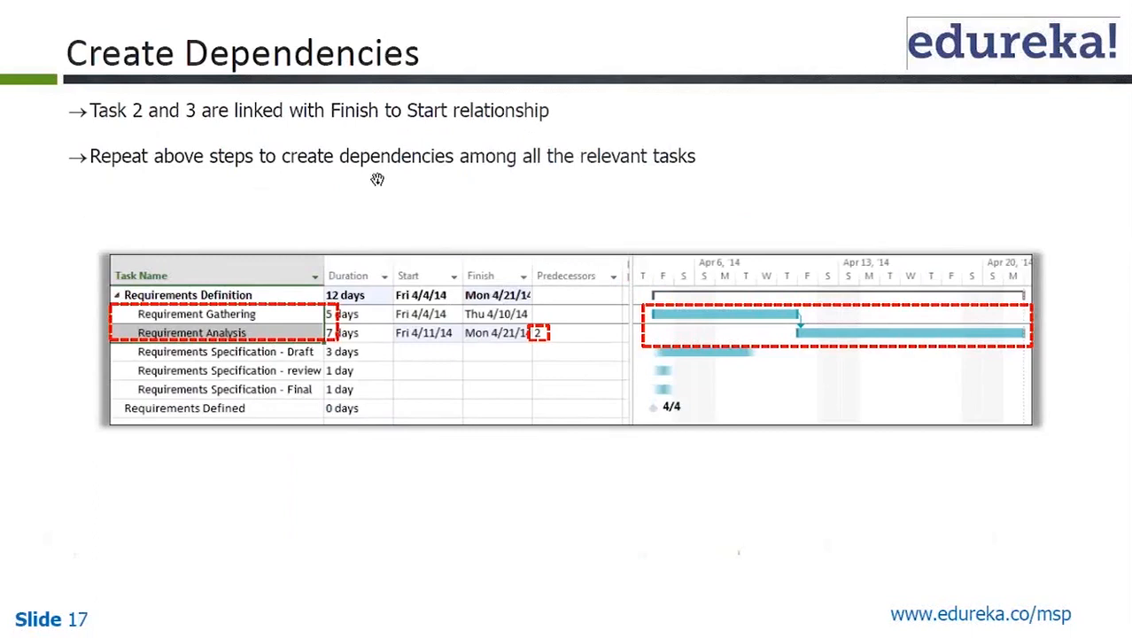
{"action": "mouse_move", "coordinate": [680, 185]}
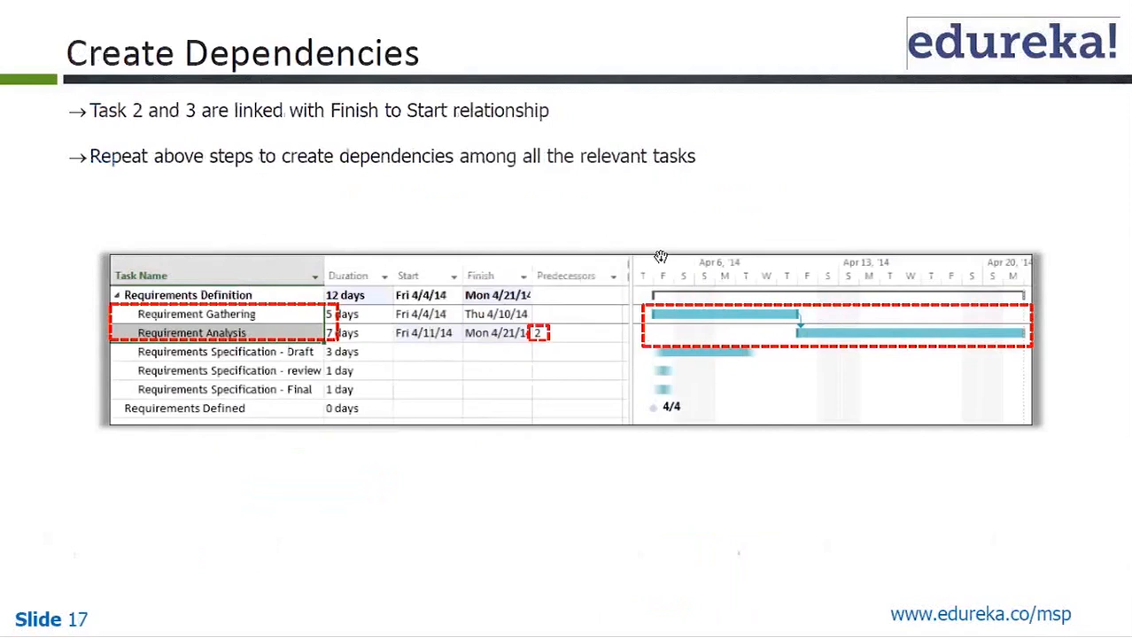
{"action": "mouse_move", "coordinate": [663, 263]}
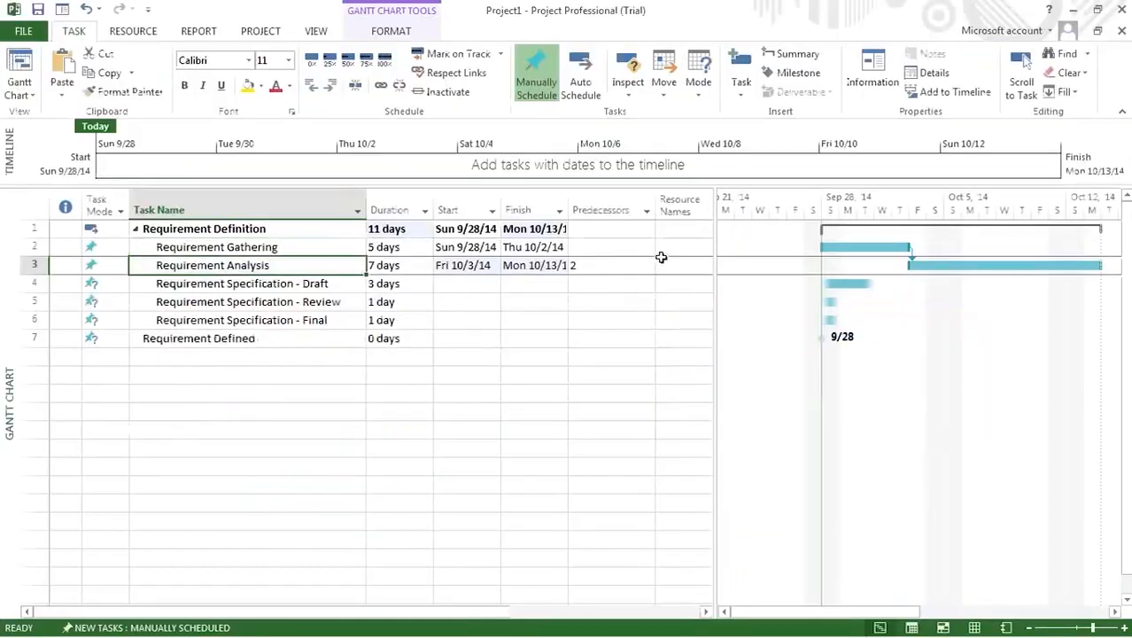
Step: Enter predecessors 3, 4 and 5 for the Draft, Review and Final specification tasks
{"action": "left_click", "coordinate": [242, 283]}
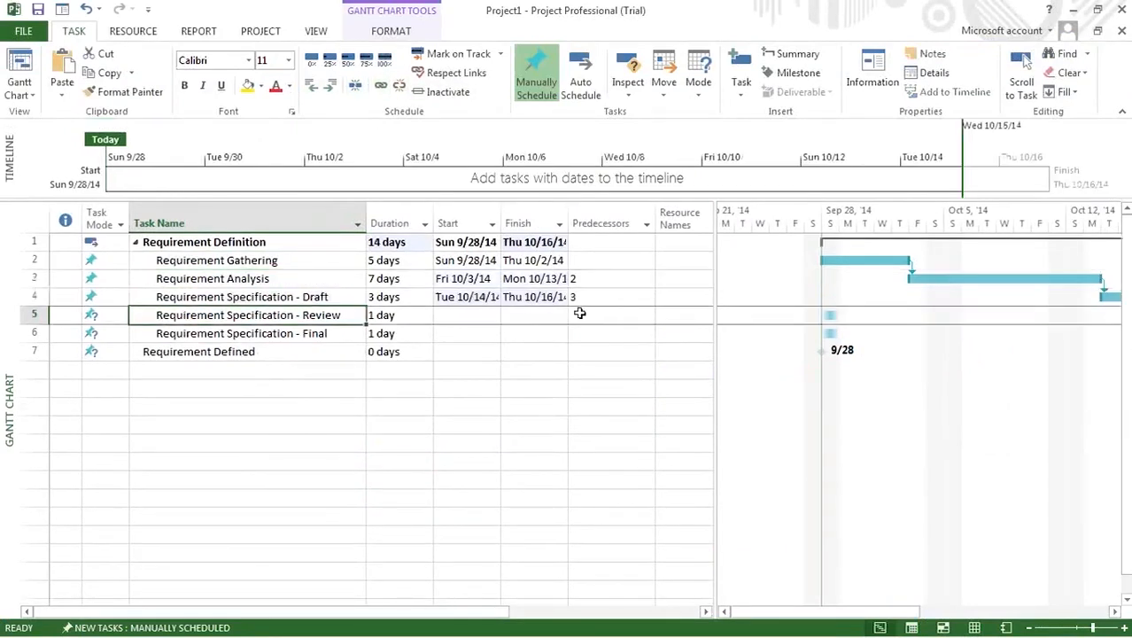
{"action": "left_click", "coordinate": [611, 314]}
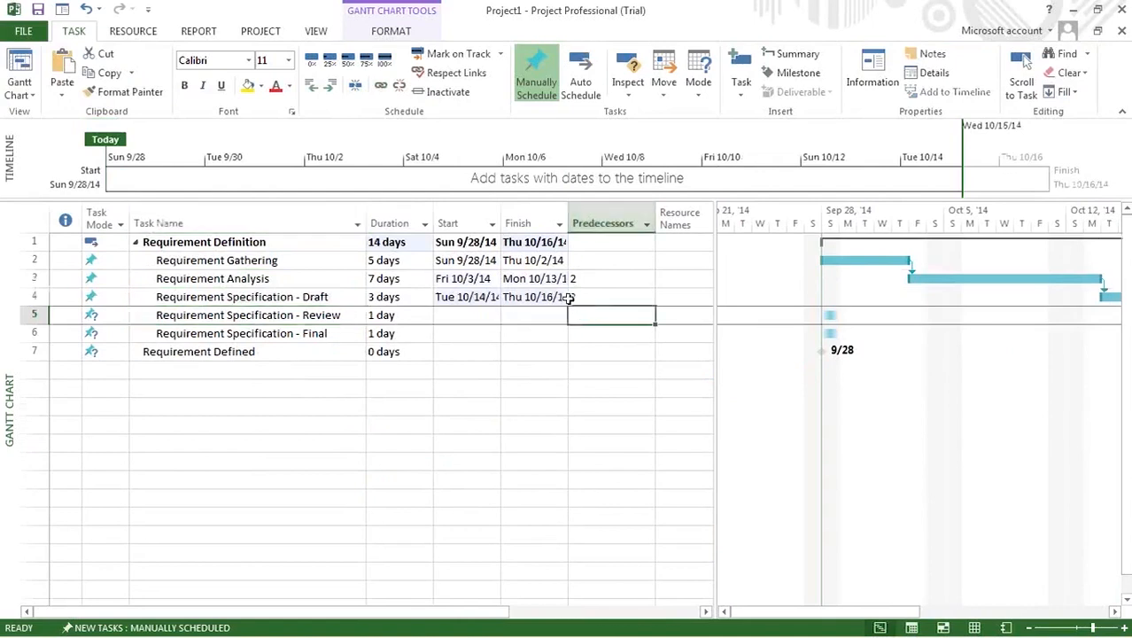
{"action": "type", "text": "4"}
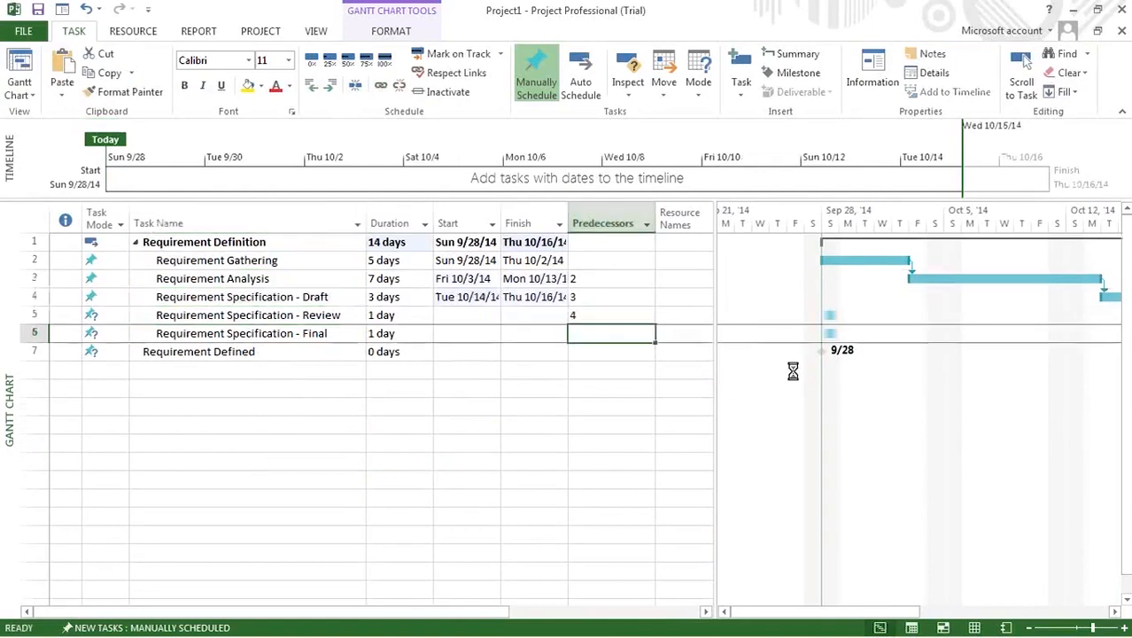
{"action": "type", "text": "5"}
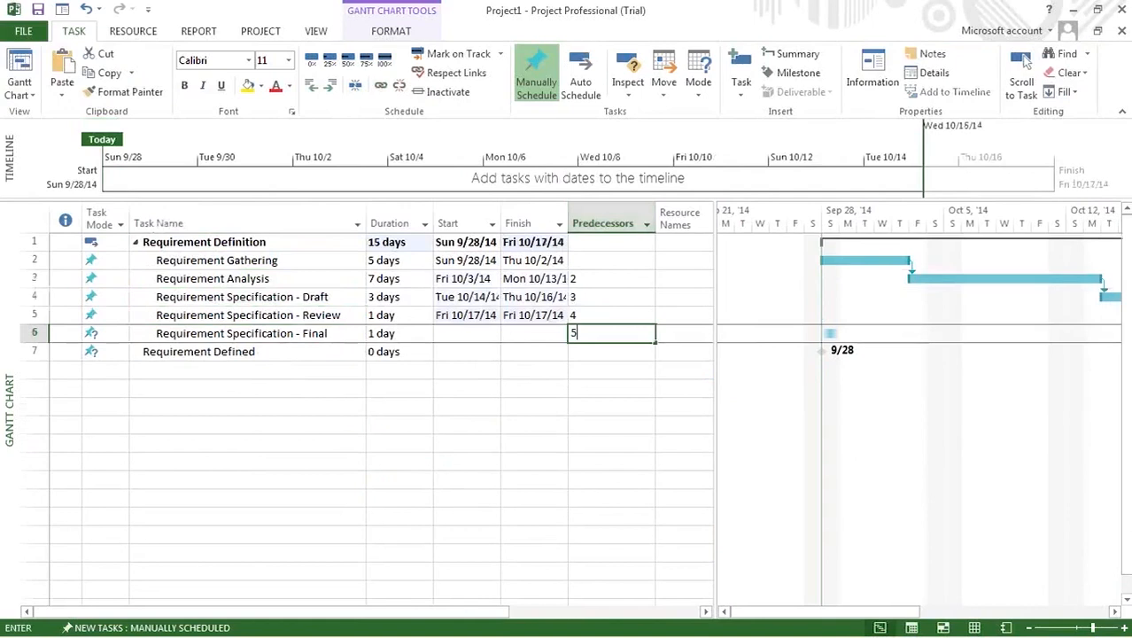
{"action": "key", "text": "enter"}
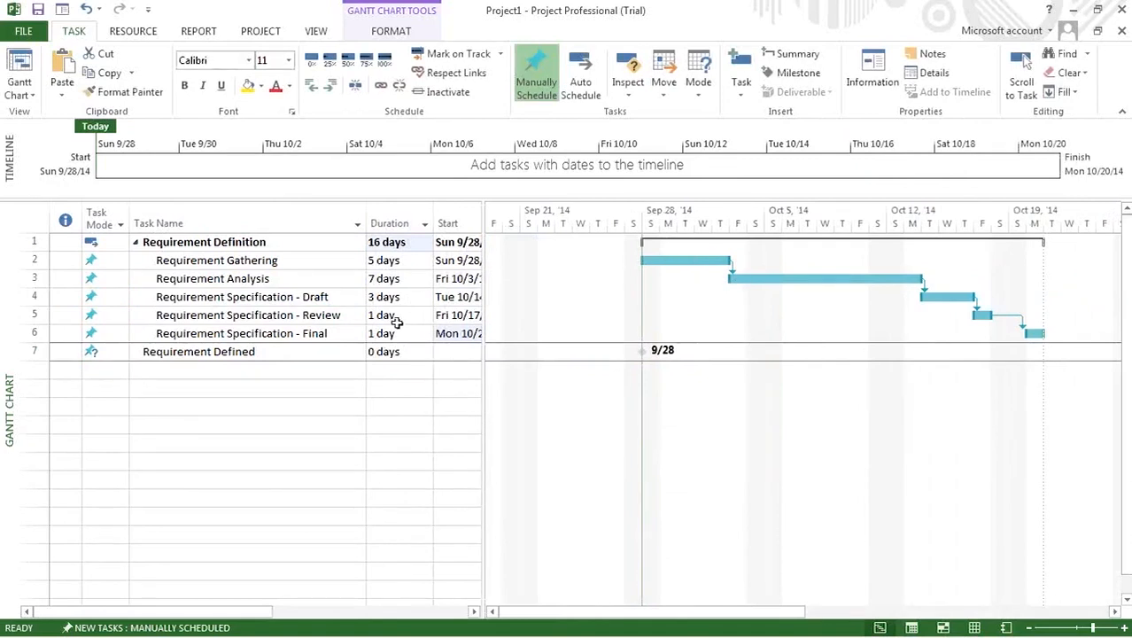
{"action": "mouse_move", "coordinate": [775, 345]}
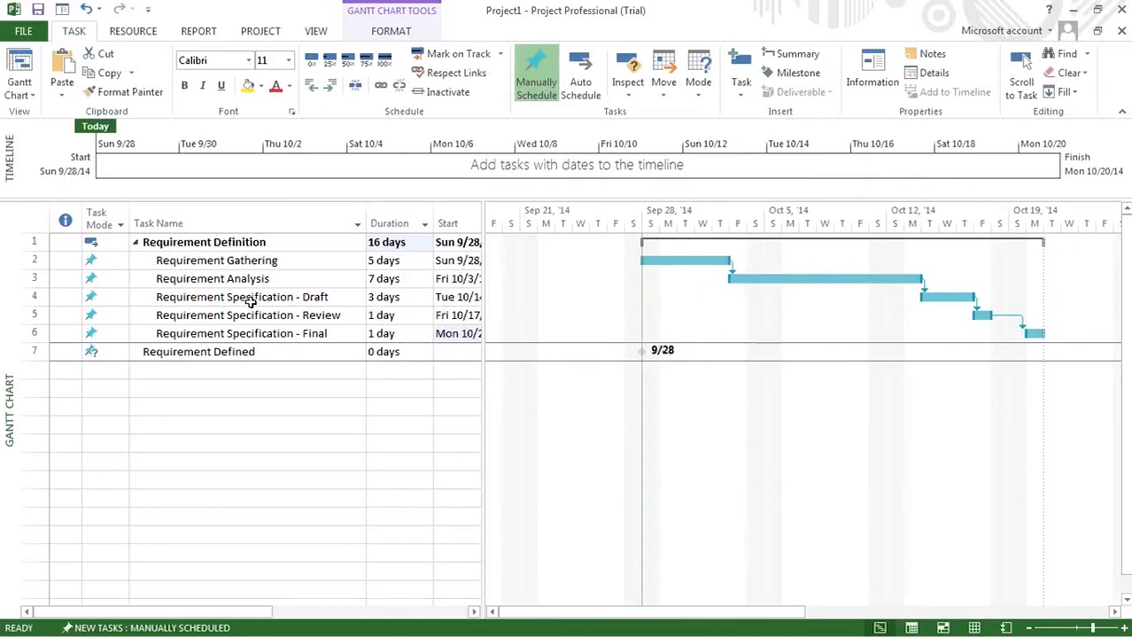
{"action": "mouse_move", "coordinate": [662, 324]}
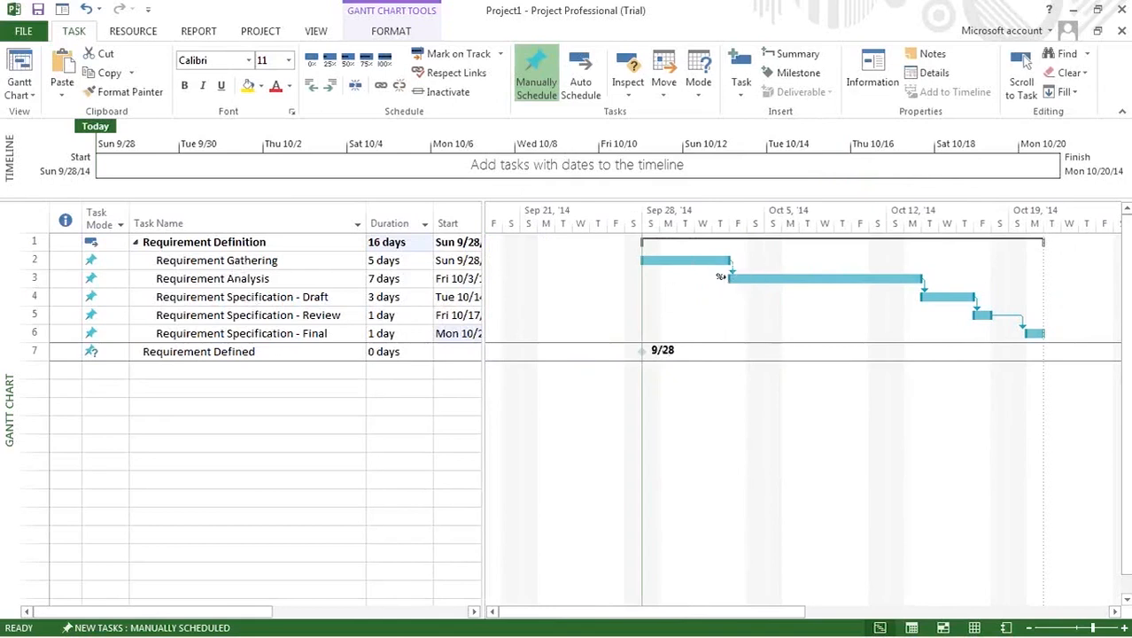
{"action": "mouse_move", "coordinate": [736, 272]}
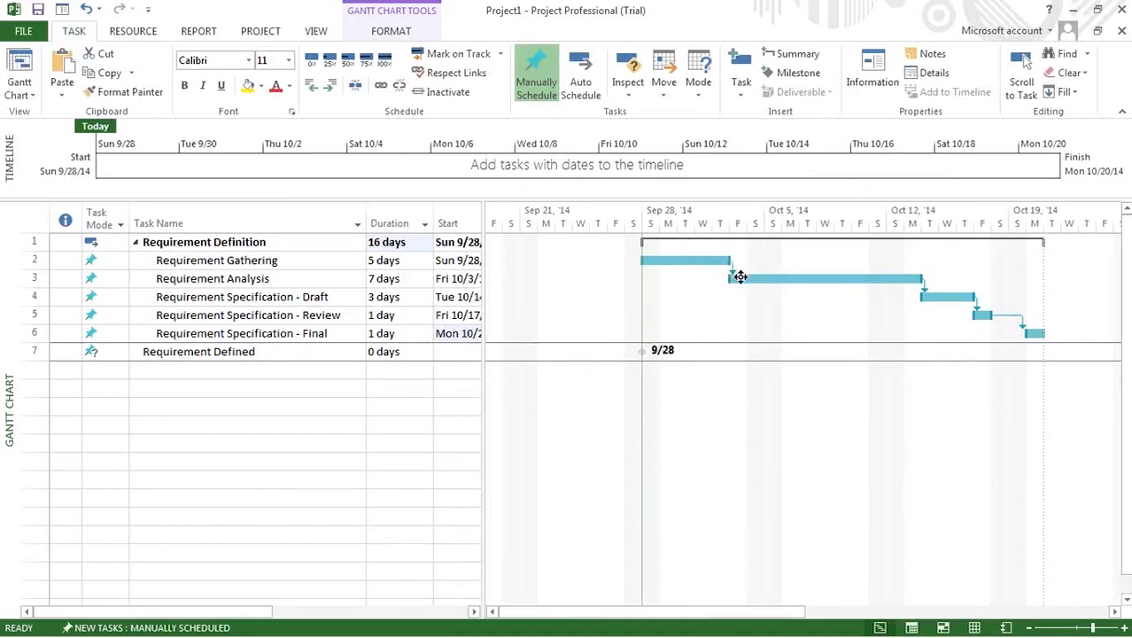
{"action": "mouse_move", "coordinate": [740, 278]}
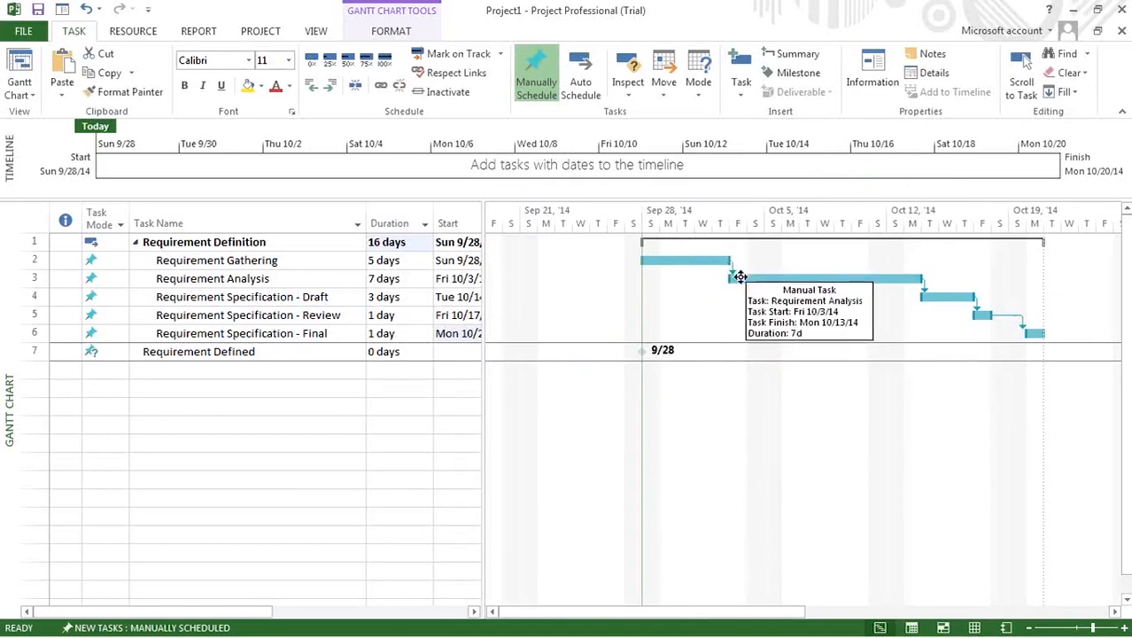
{"action": "mouse_move", "coordinate": [840, 297]}
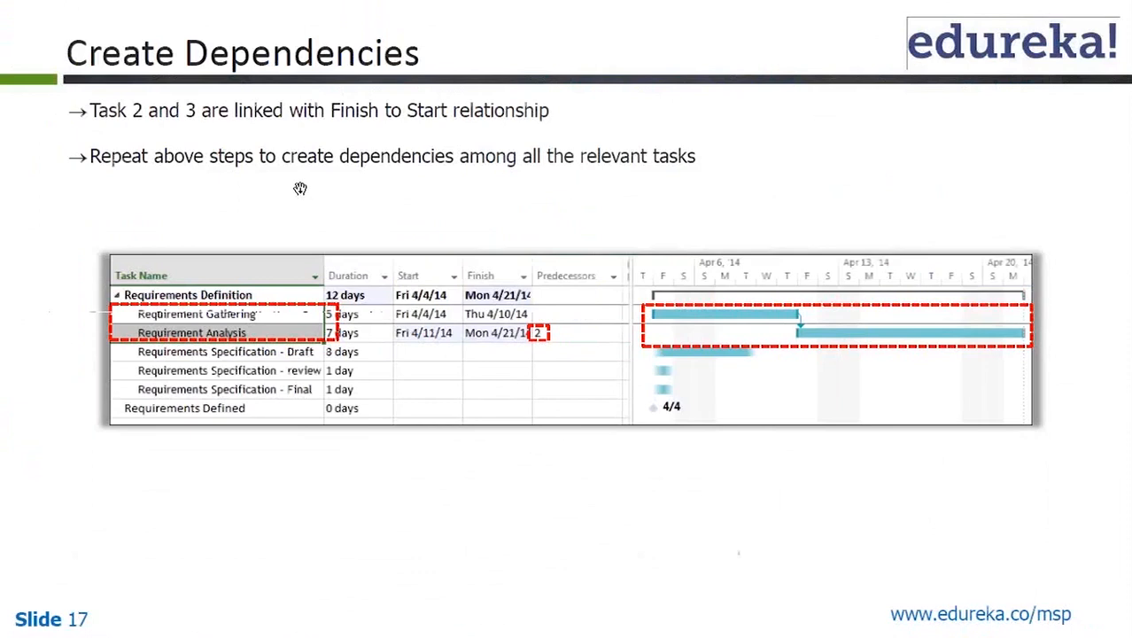
{"action": "mouse_move", "coordinate": [359, 183]}
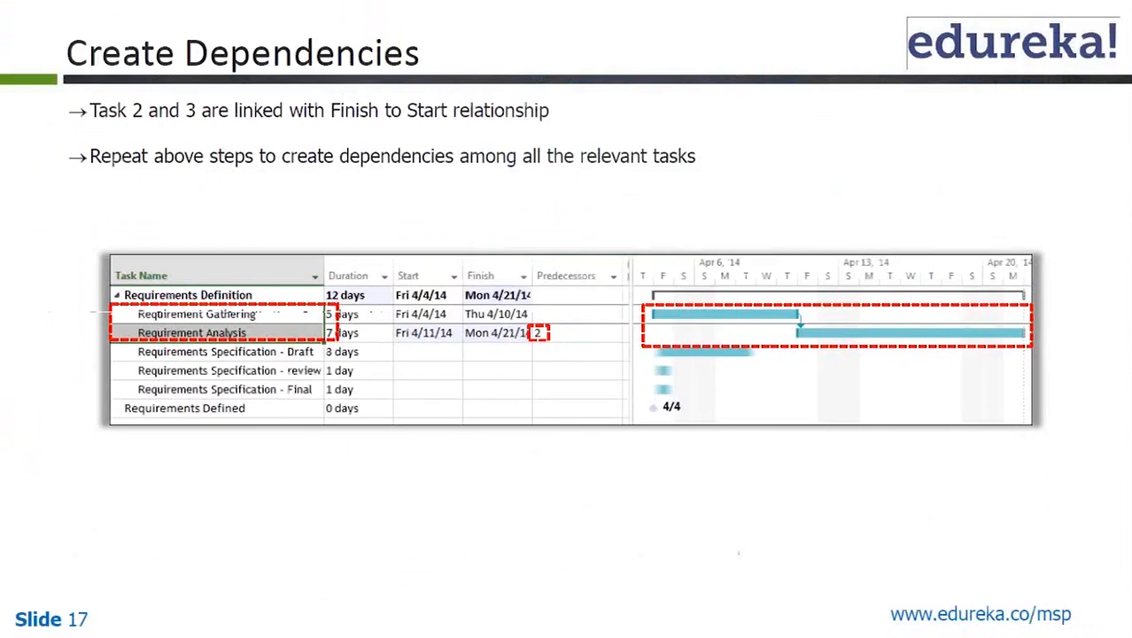
Step: Advance to slide 18, Task Dependencies, defining FS, SS, FF and SF
{"action": "key", "text": "right"}
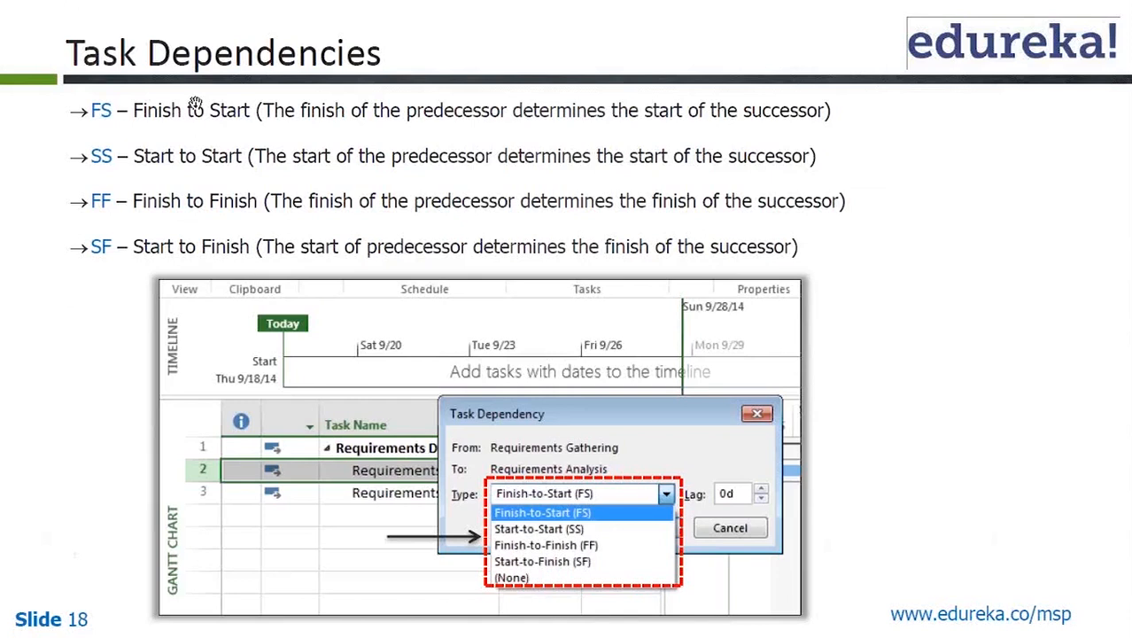
{"action": "mouse_move", "coordinate": [241, 149]}
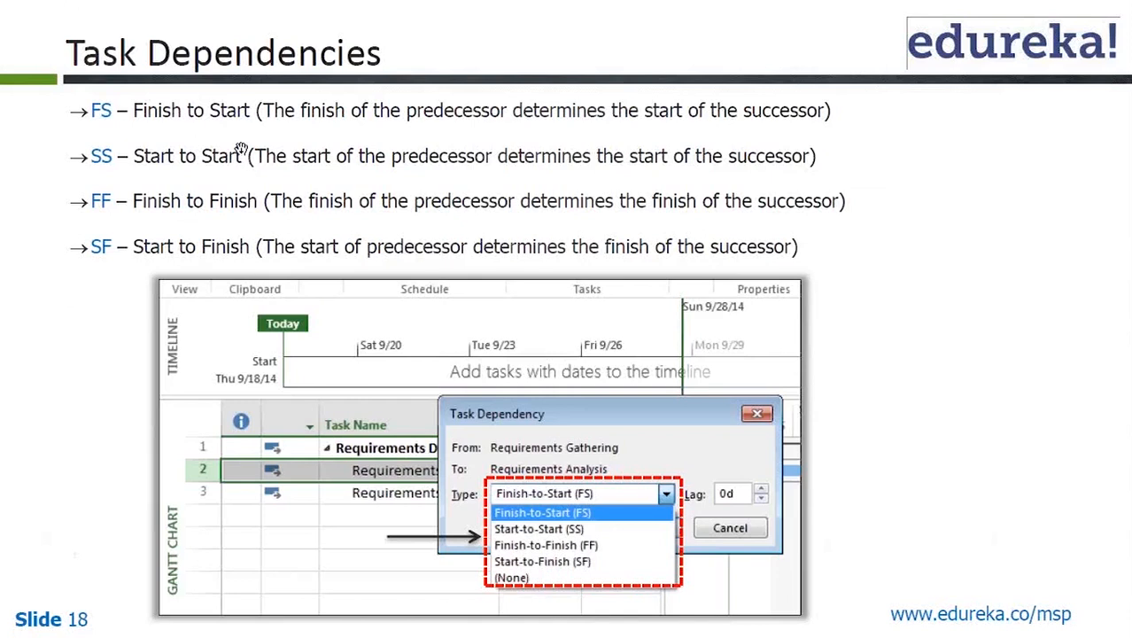
{"action": "mouse_move", "coordinate": [197, 186]}
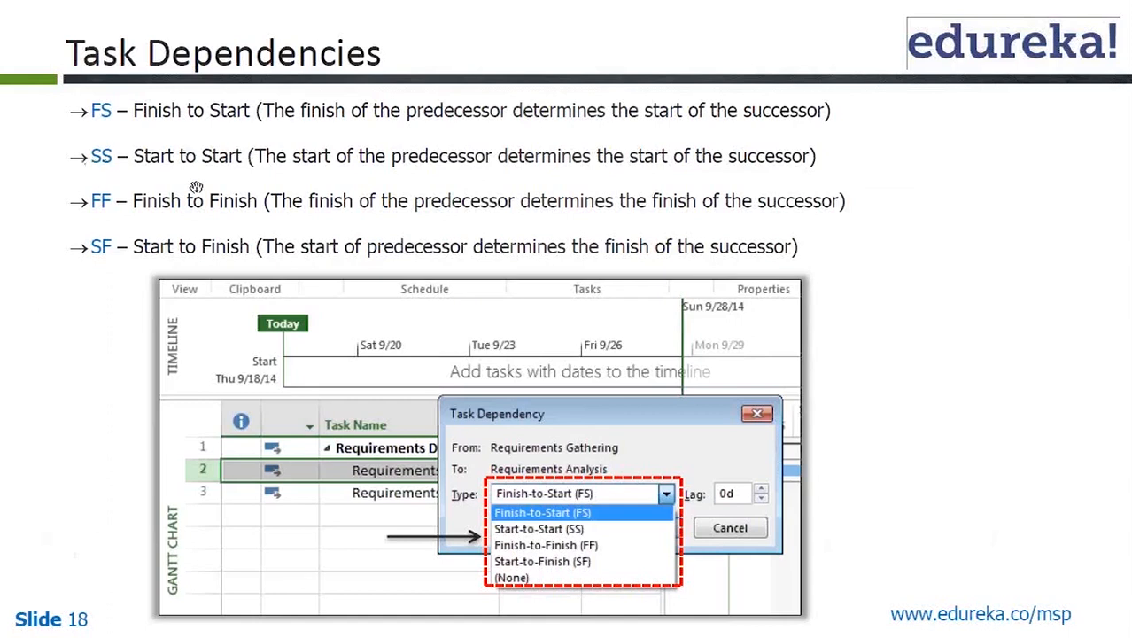
{"action": "mouse_move", "coordinate": [247, 267]}
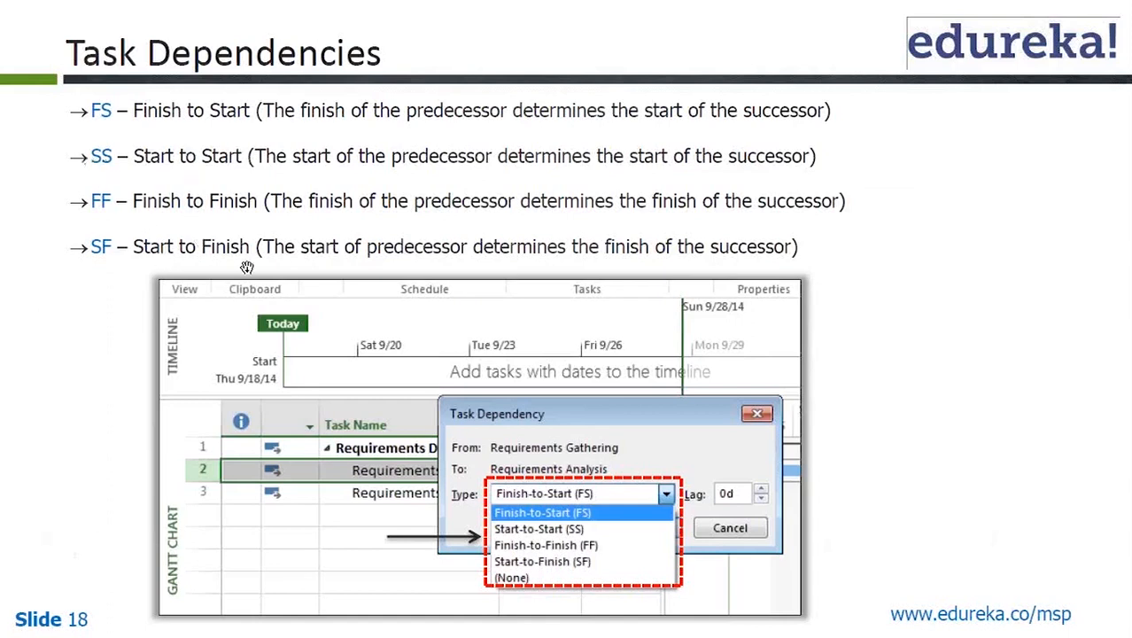
{"action": "mouse_move", "coordinate": [282, 130]}
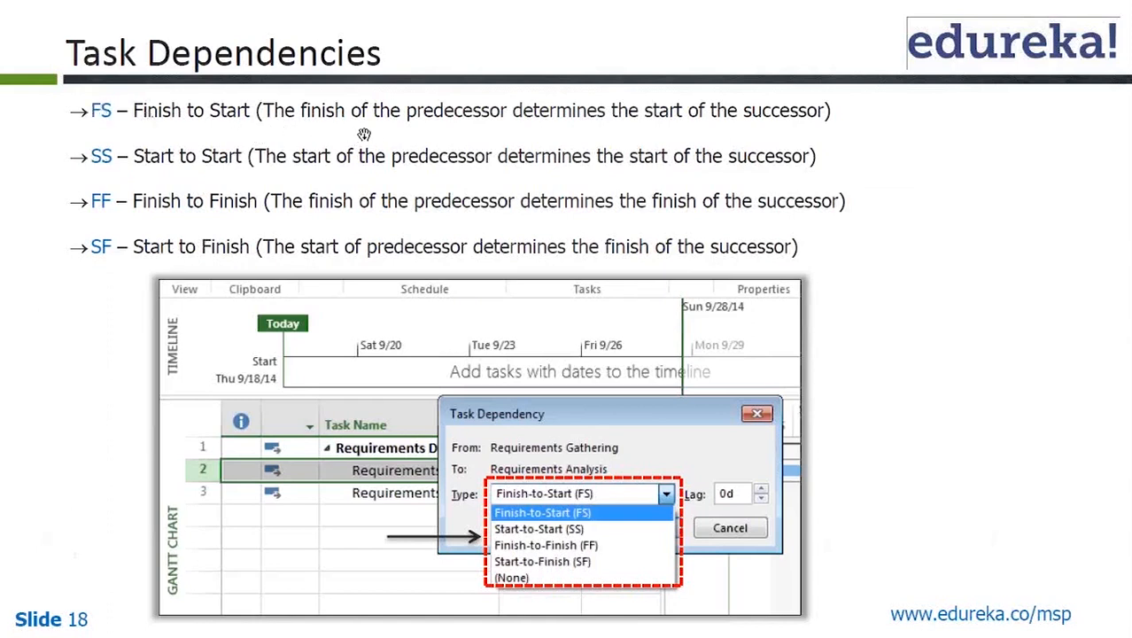
{"action": "mouse_move", "coordinate": [726, 149]}
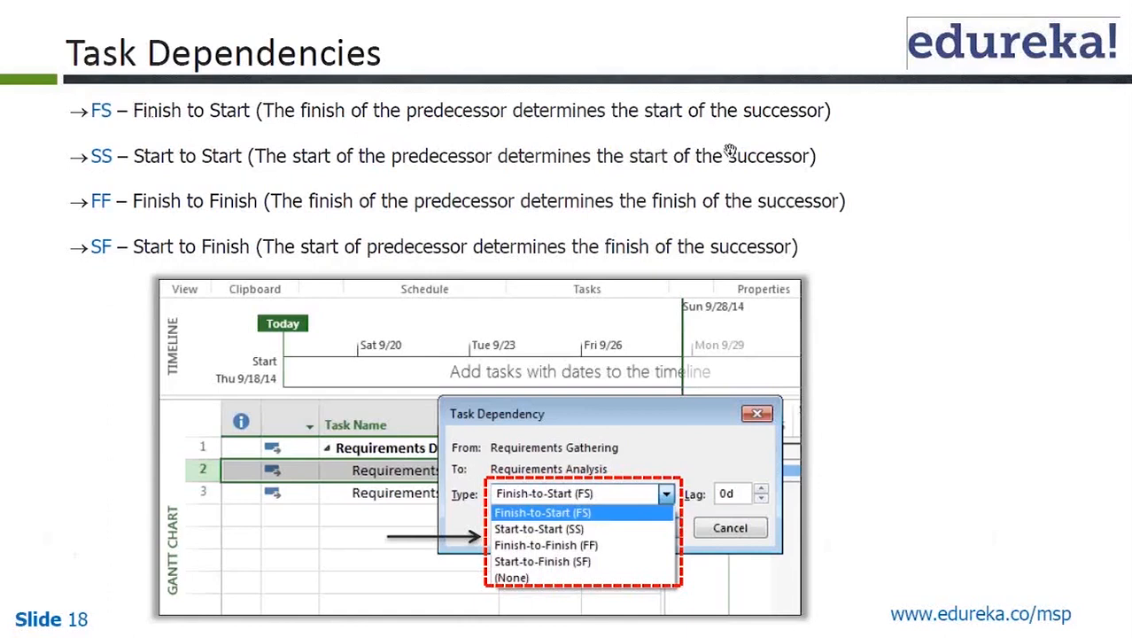
{"action": "mouse_move", "coordinate": [360, 178]}
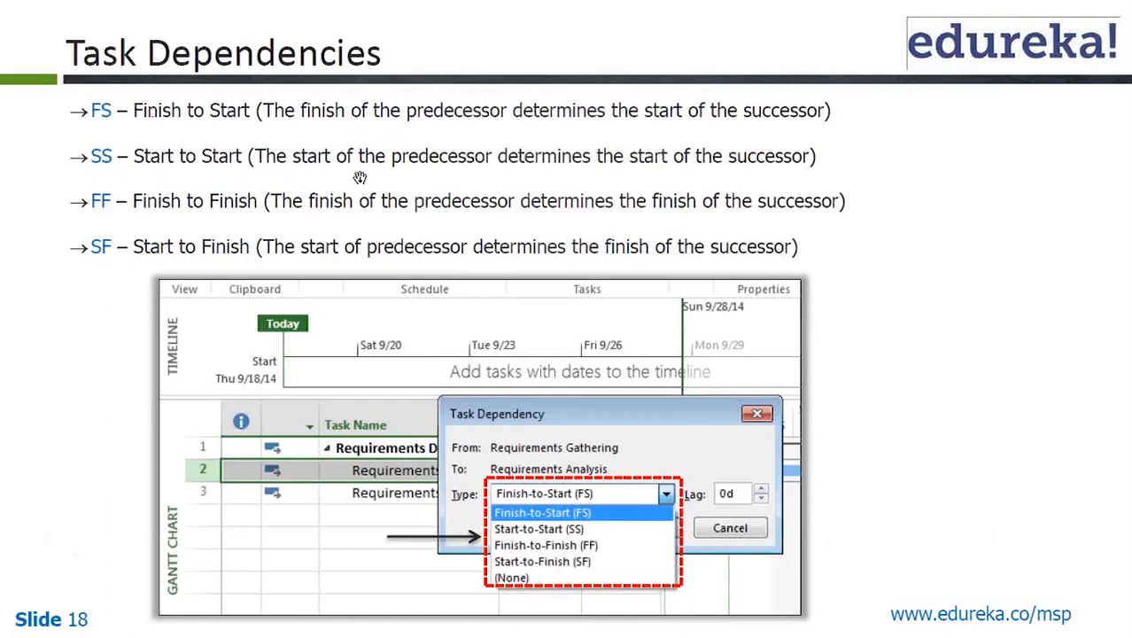
{"action": "mouse_move", "coordinate": [668, 191]}
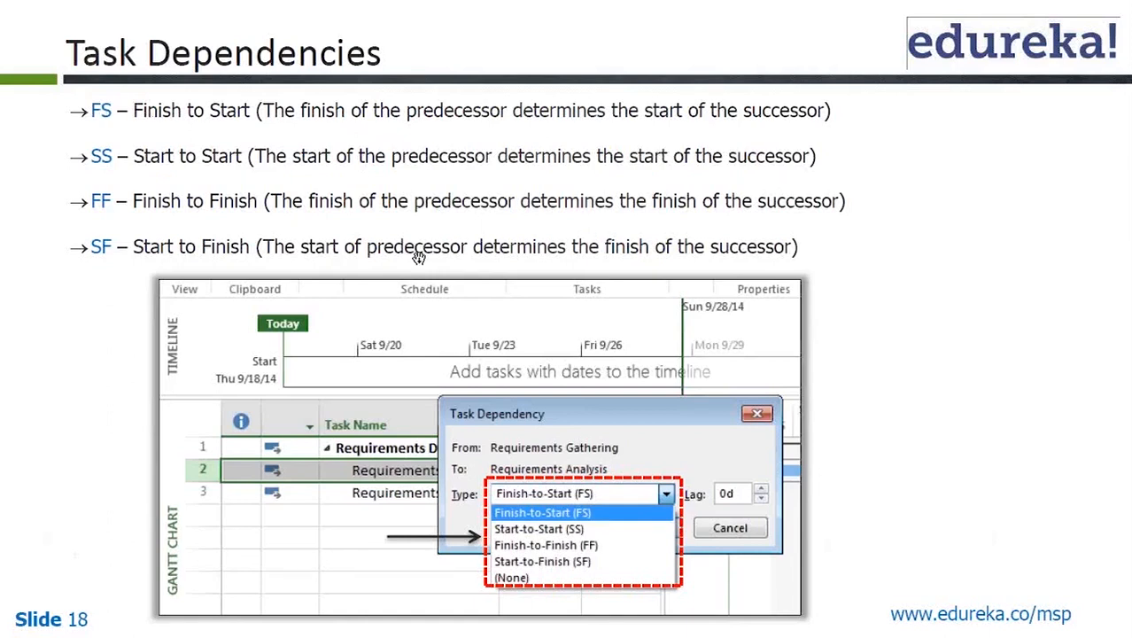
{"action": "mouse_move", "coordinate": [529, 231]}
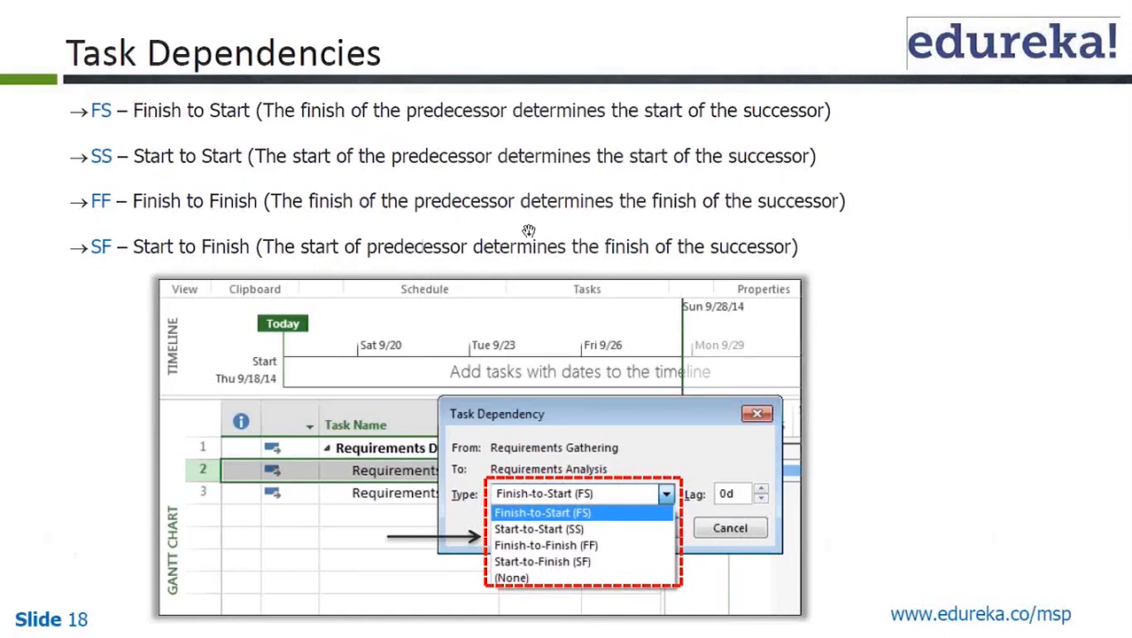
{"action": "mouse_move", "coordinate": [680, 237]}
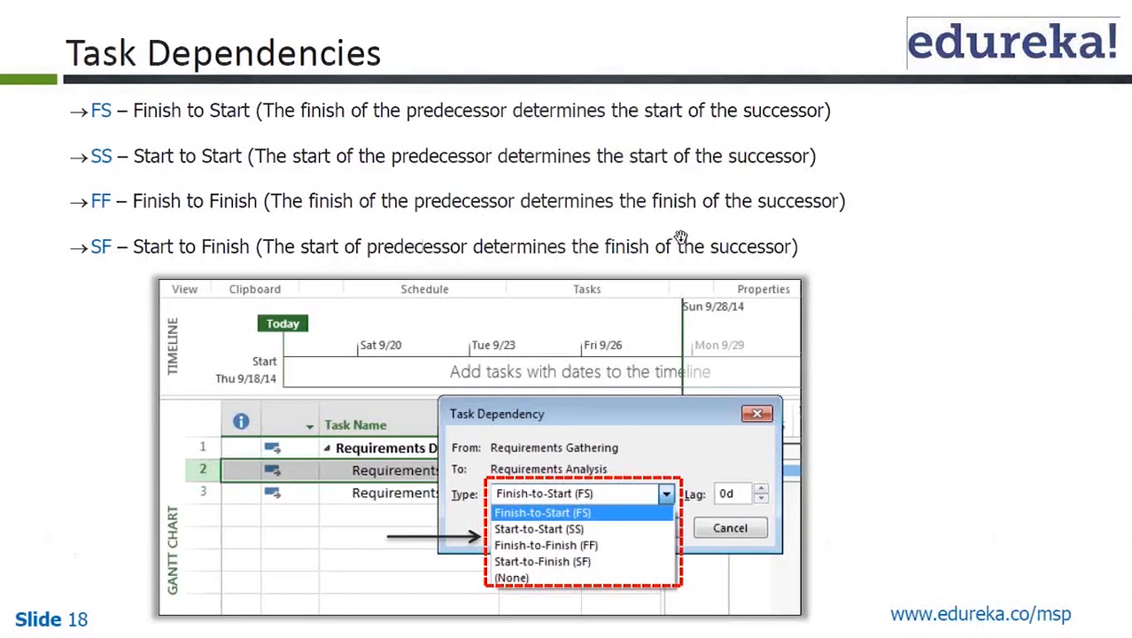
{"action": "mouse_move", "coordinate": [401, 277]}
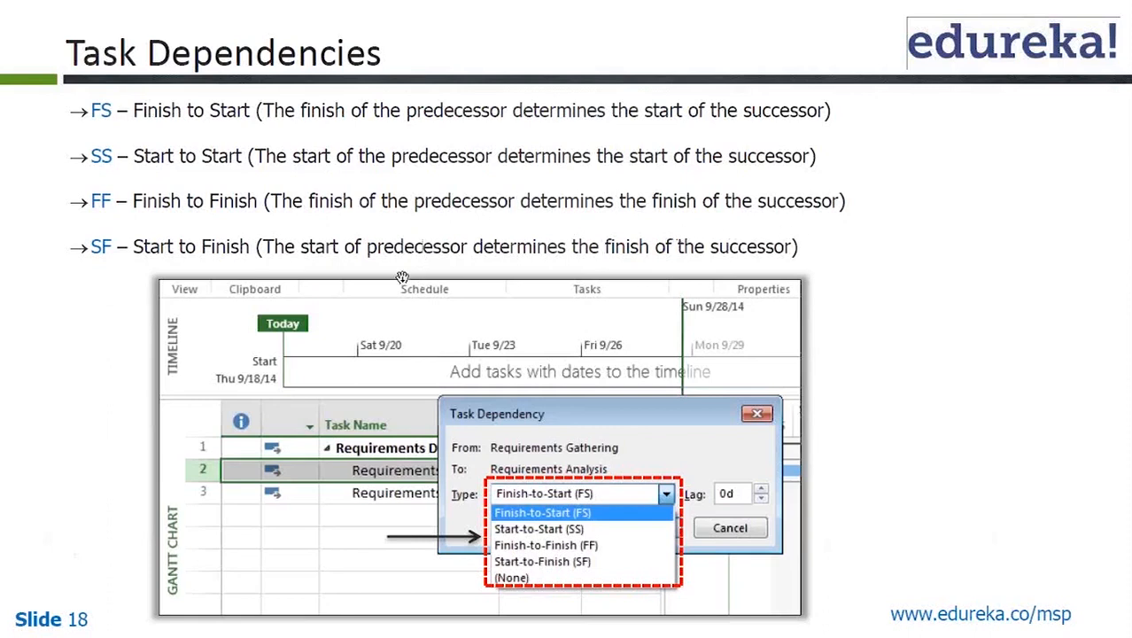
{"action": "mouse_move", "coordinate": [541, 273]}
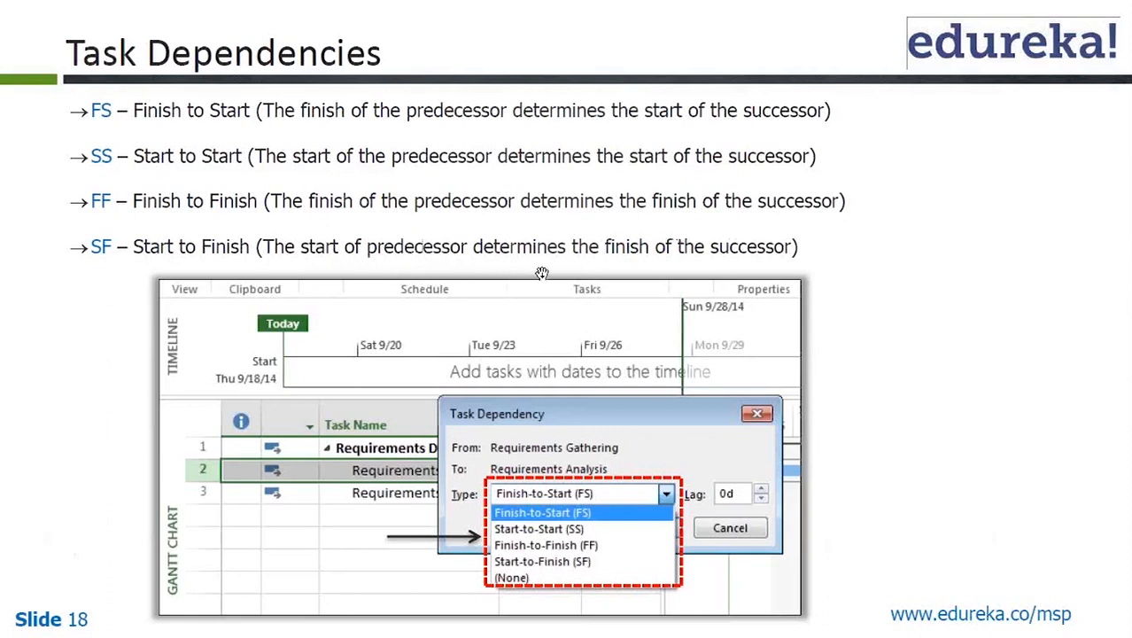
{"action": "mouse_move", "coordinate": [752, 273]}
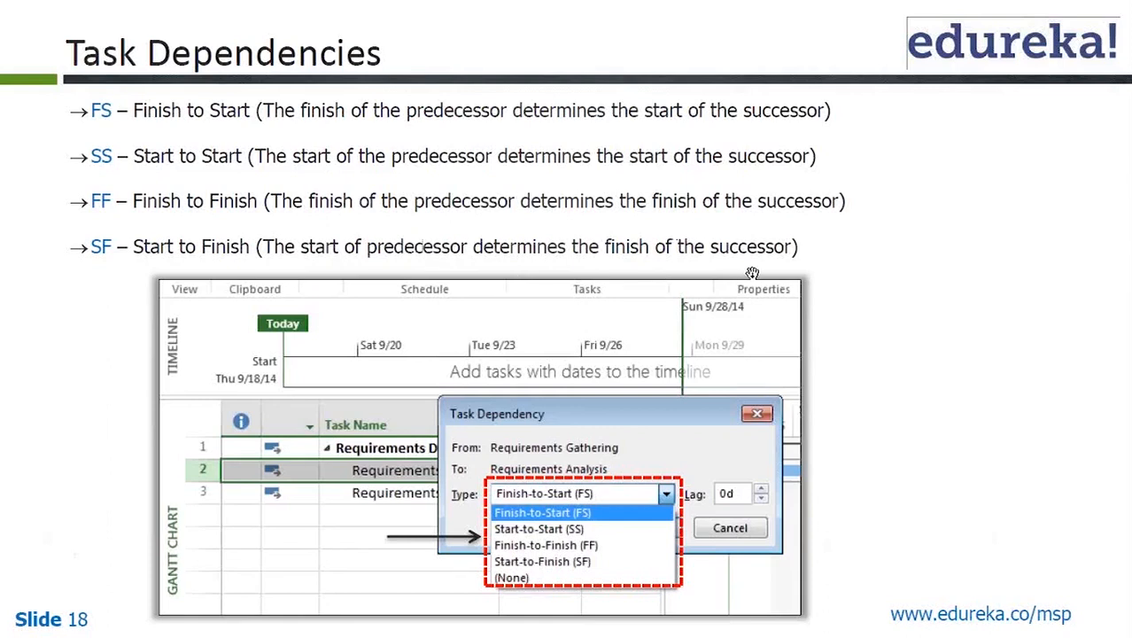
{"action": "mouse_move", "coordinate": [682, 212]}
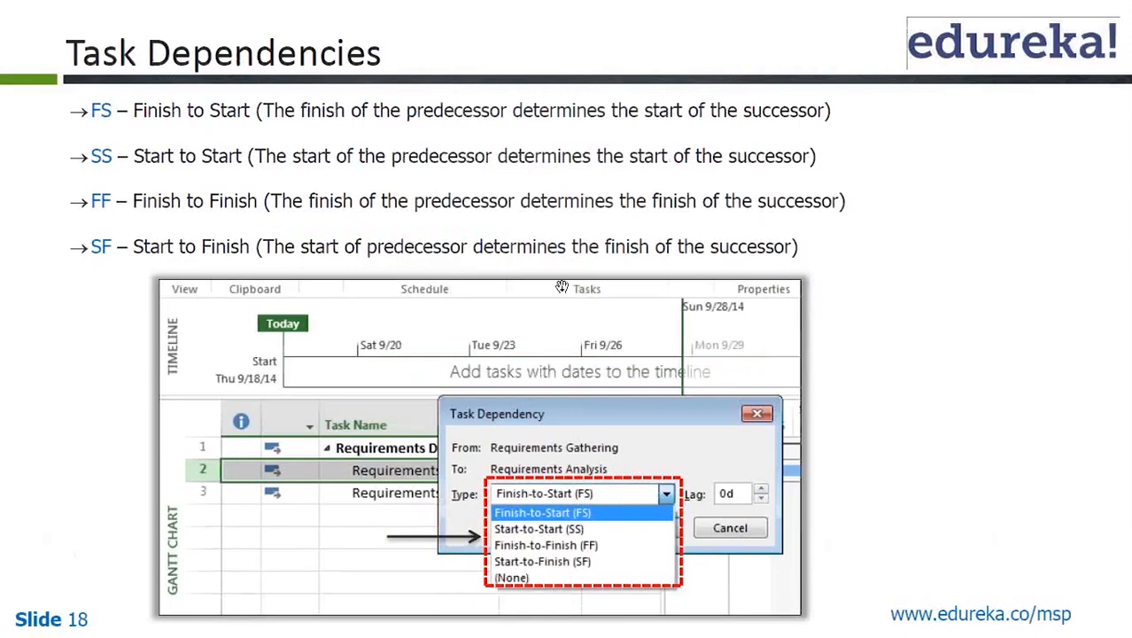
{"action": "mouse_move", "coordinate": [556, 211]}
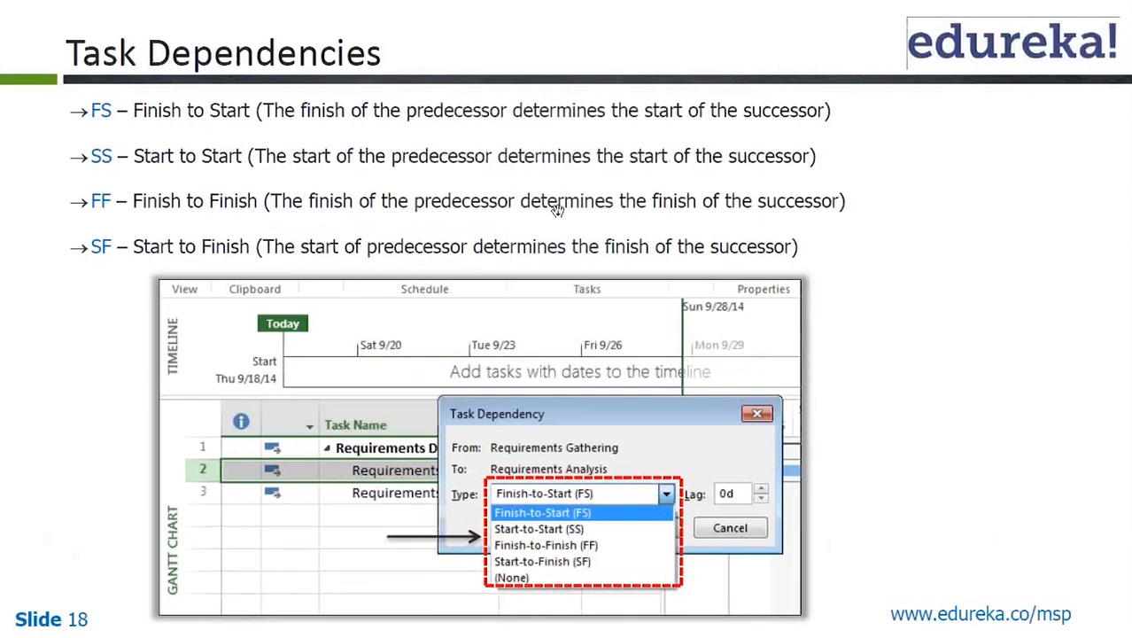
{"action": "mouse_move", "coordinate": [507, 475]}
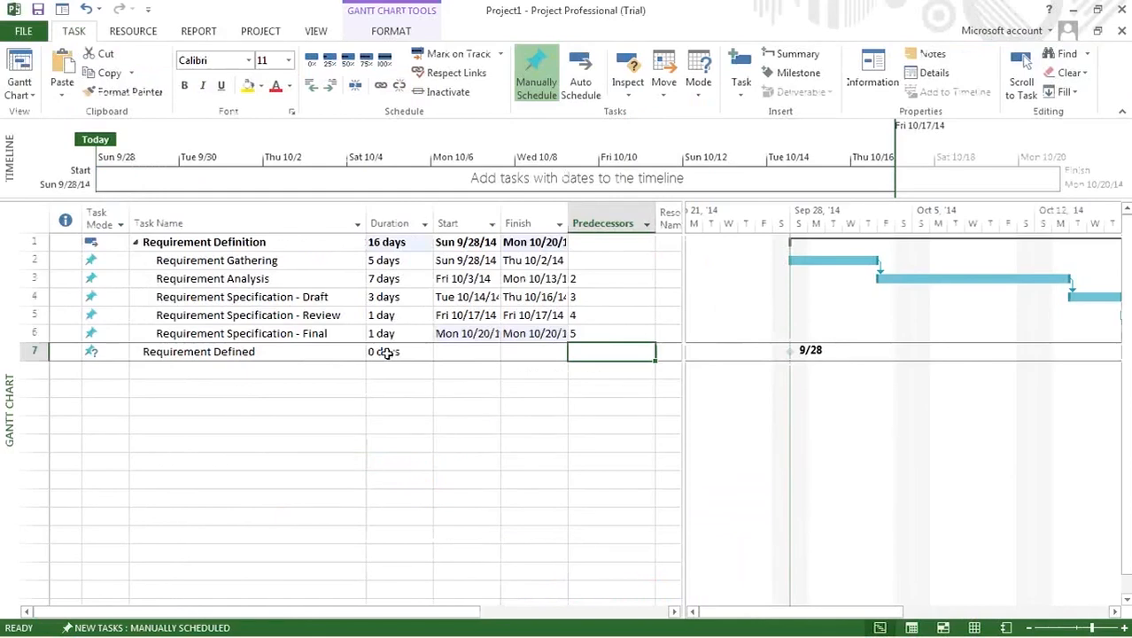
{"action": "mouse_move", "coordinate": [496, 269]}
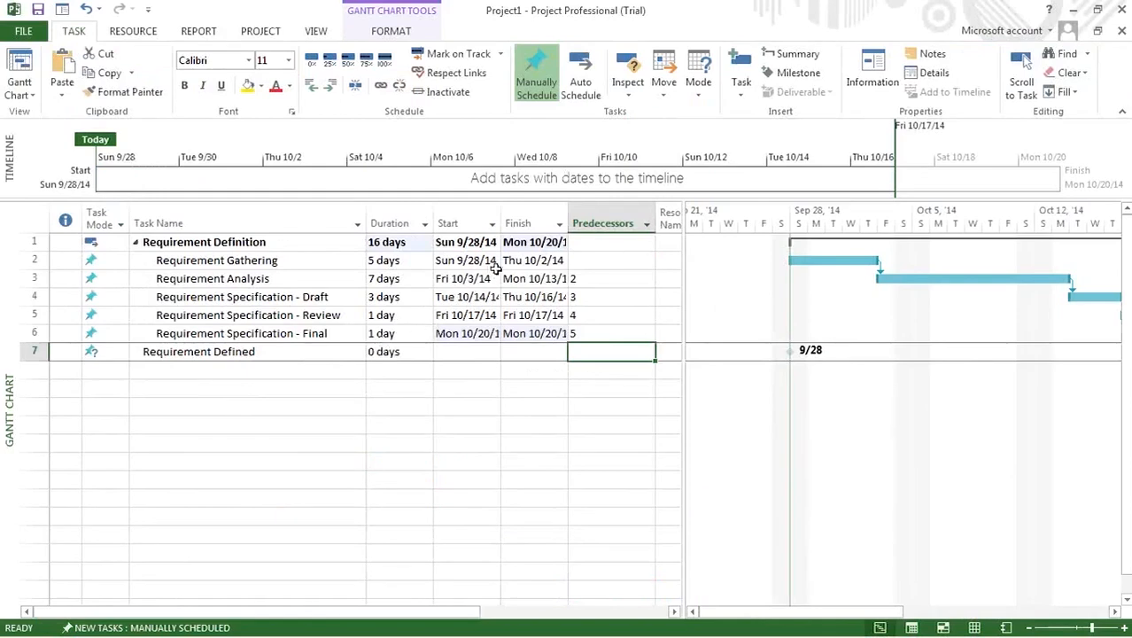
Step: Change Requirement Analysis's predecessor link type to Start-to-Start (2SS)
{"action": "left_click", "coordinate": [465, 260]}
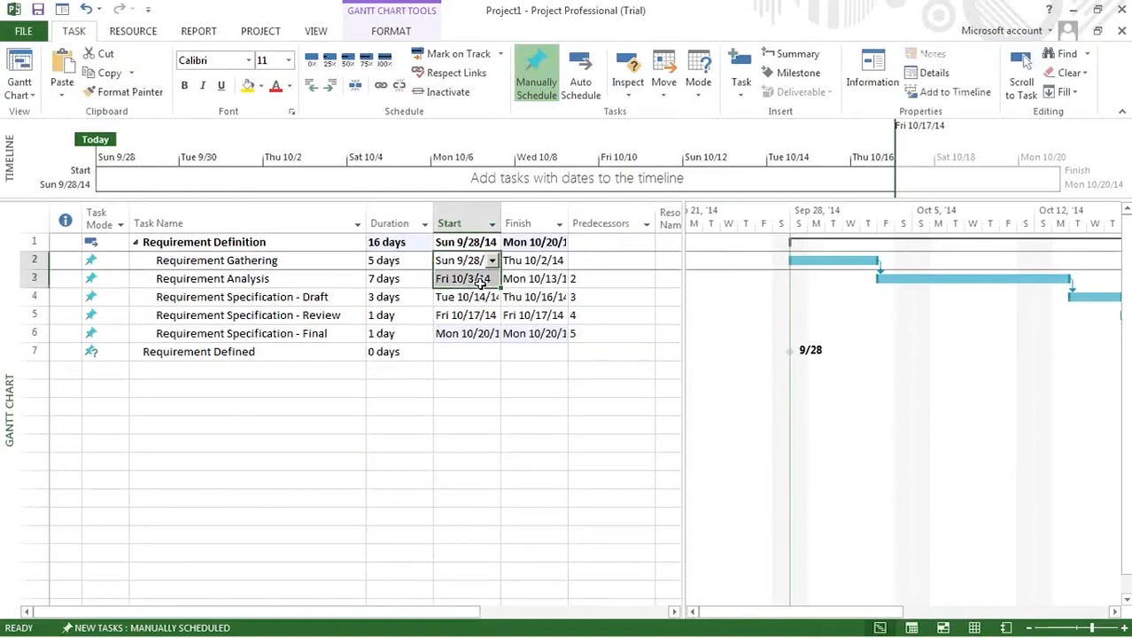
{"action": "double_click", "coordinate": [213, 278]}
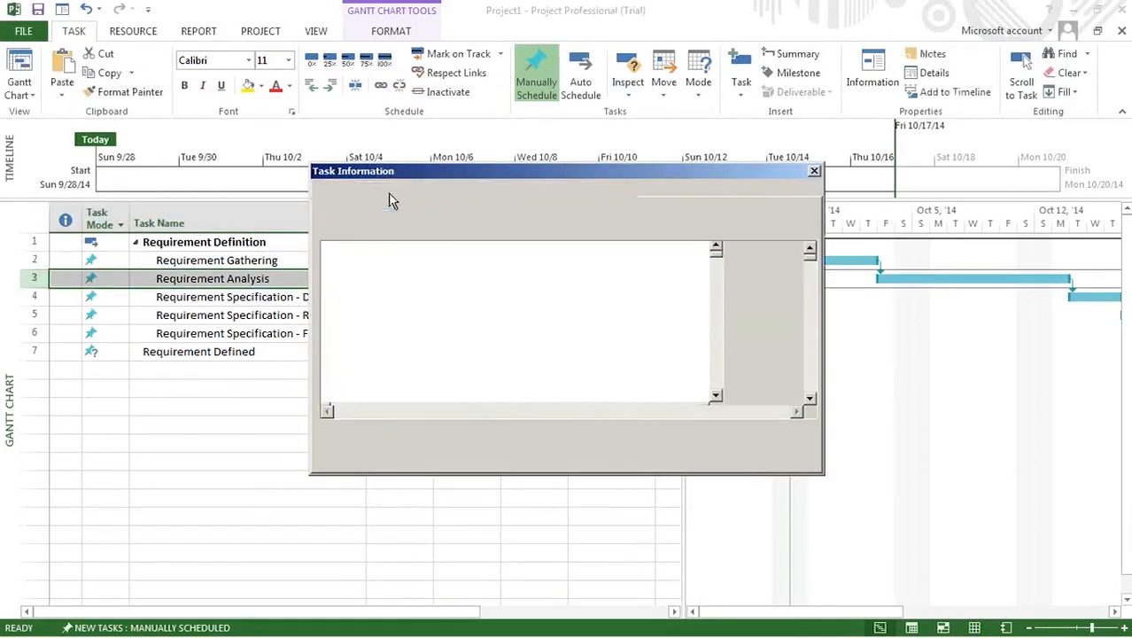
{"action": "left_click", "coordinate": [388, 188]}
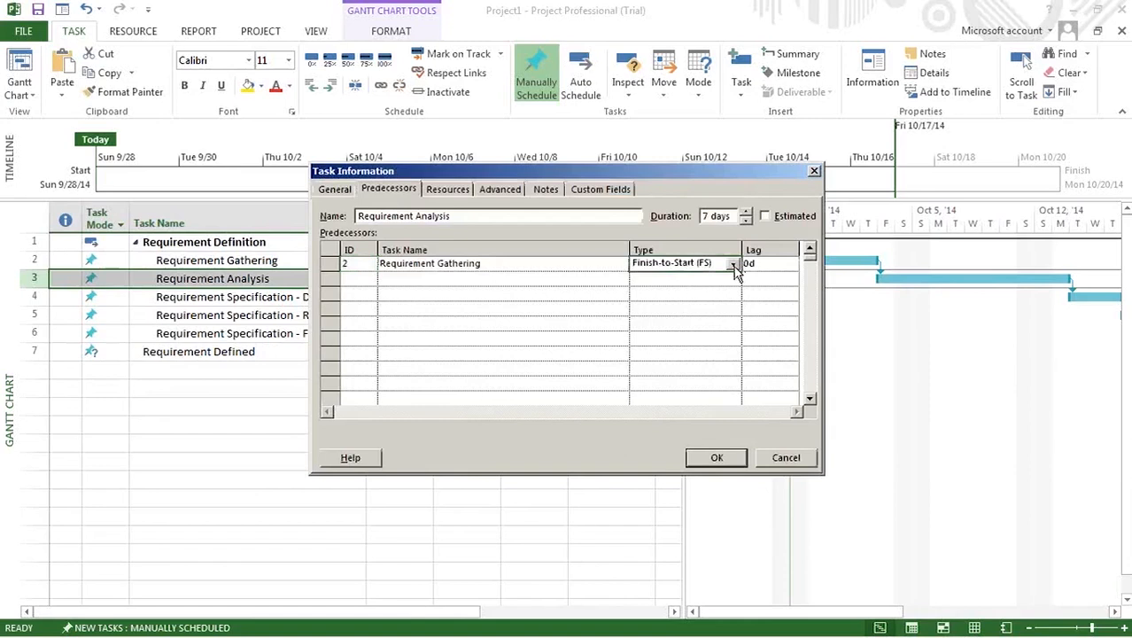
{"action": "left_click", "coordinate": [733, 263]}
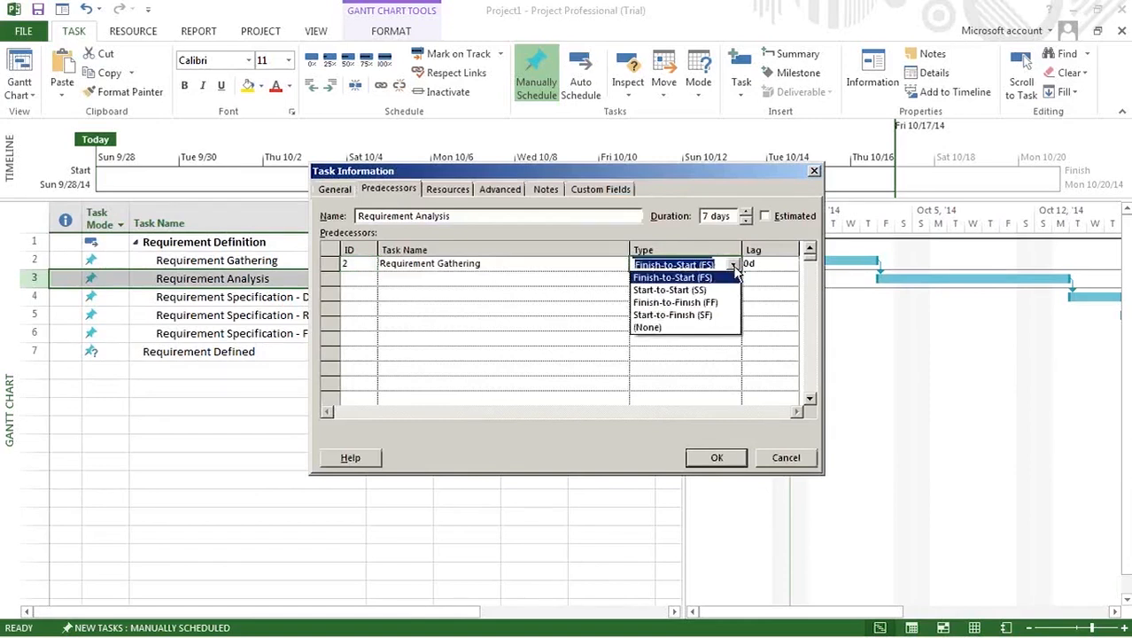
{"action": "left_click", "coordinate": [672, 277]}
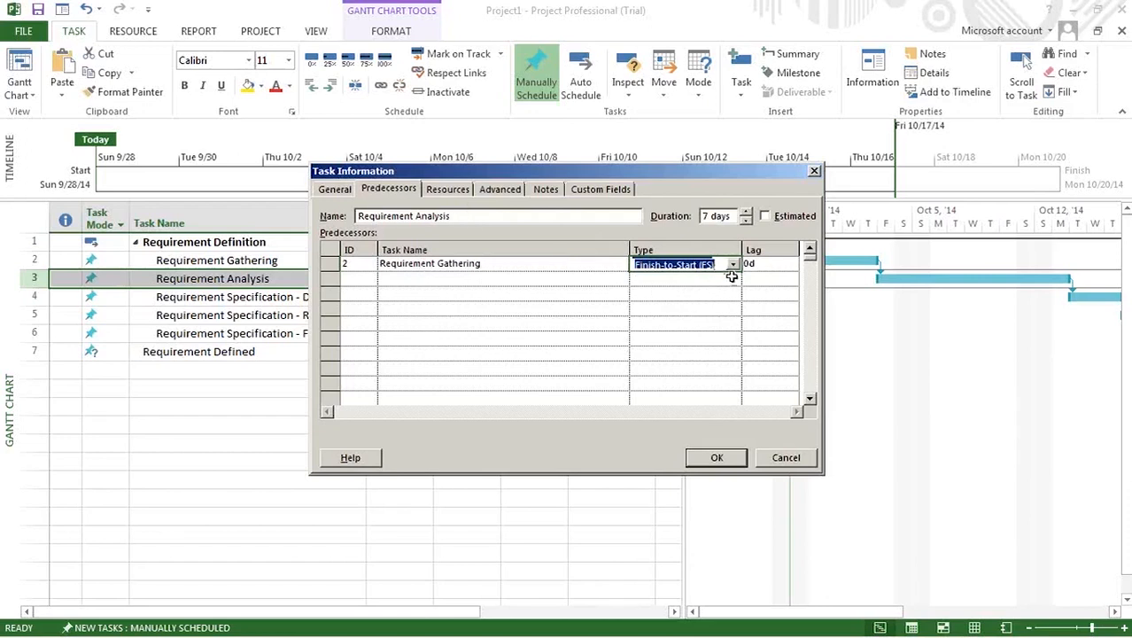
{"action": "left_click", "coordinate": [732, 264]}
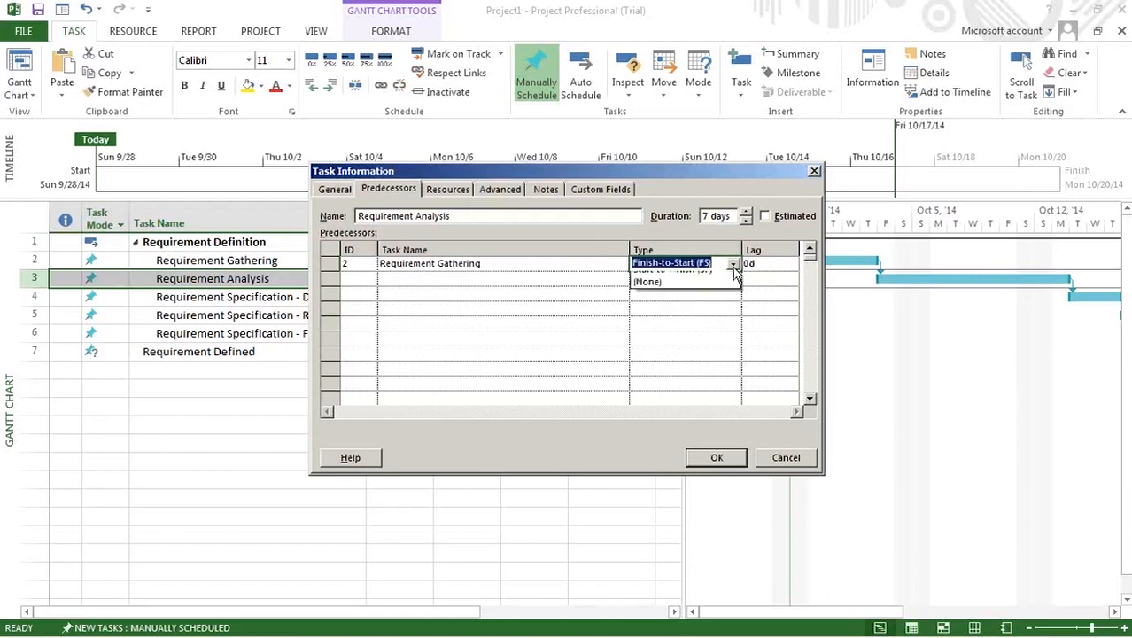
{"action": "left_click", "coordinate": [733, 263]}
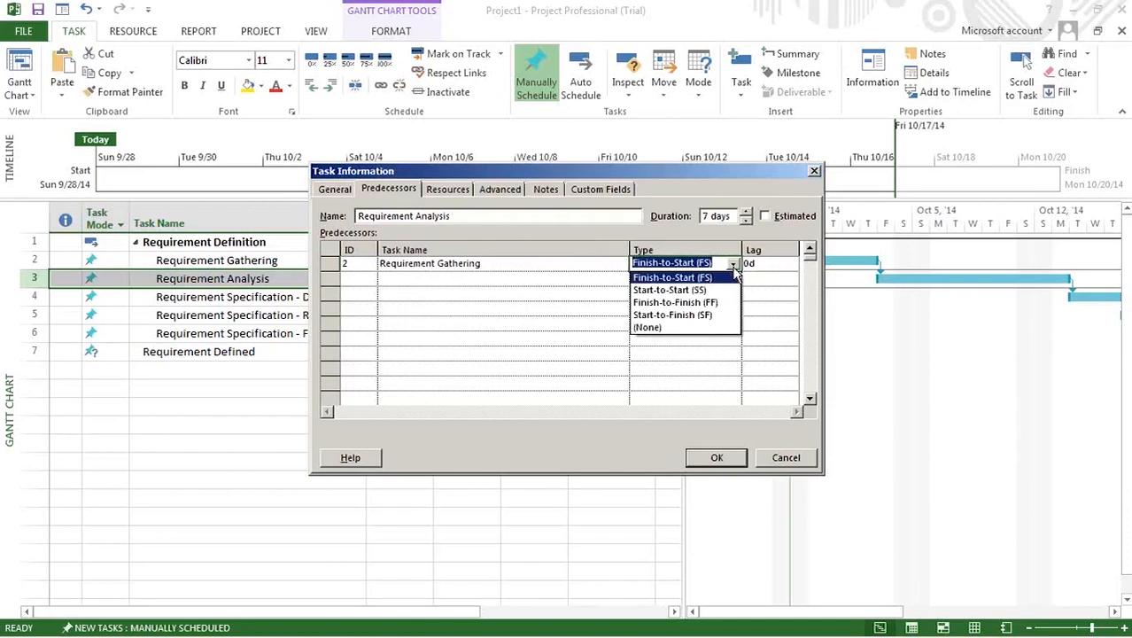
{"action": "mouse_move", "coordinate": [675, 302]}
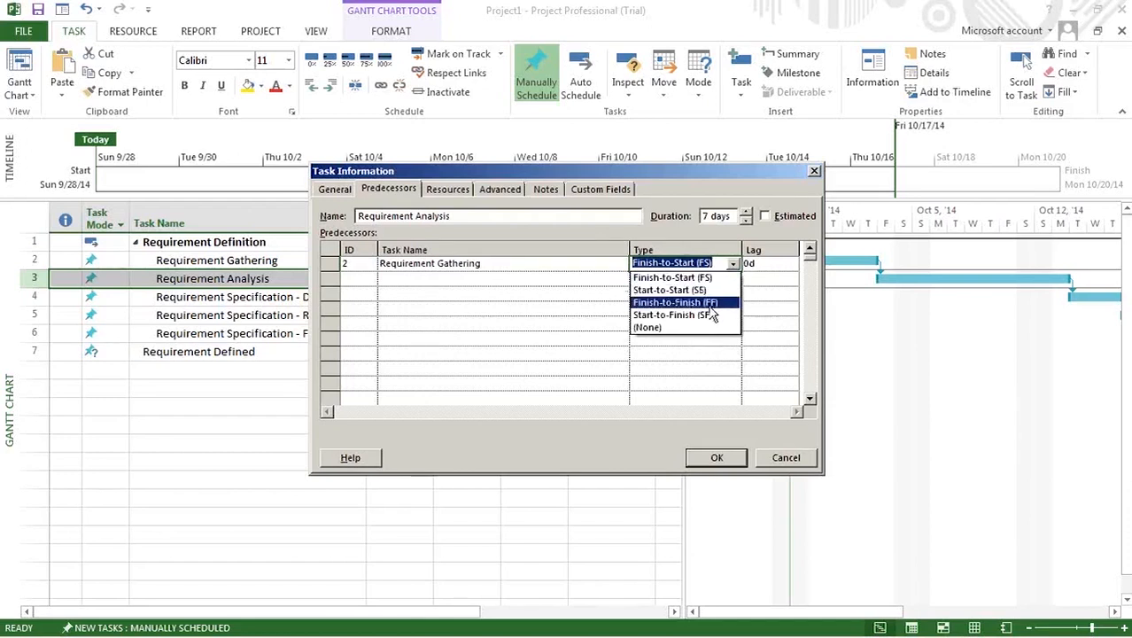
{"action": "mouse_move", "coordinate": [682, 278]}
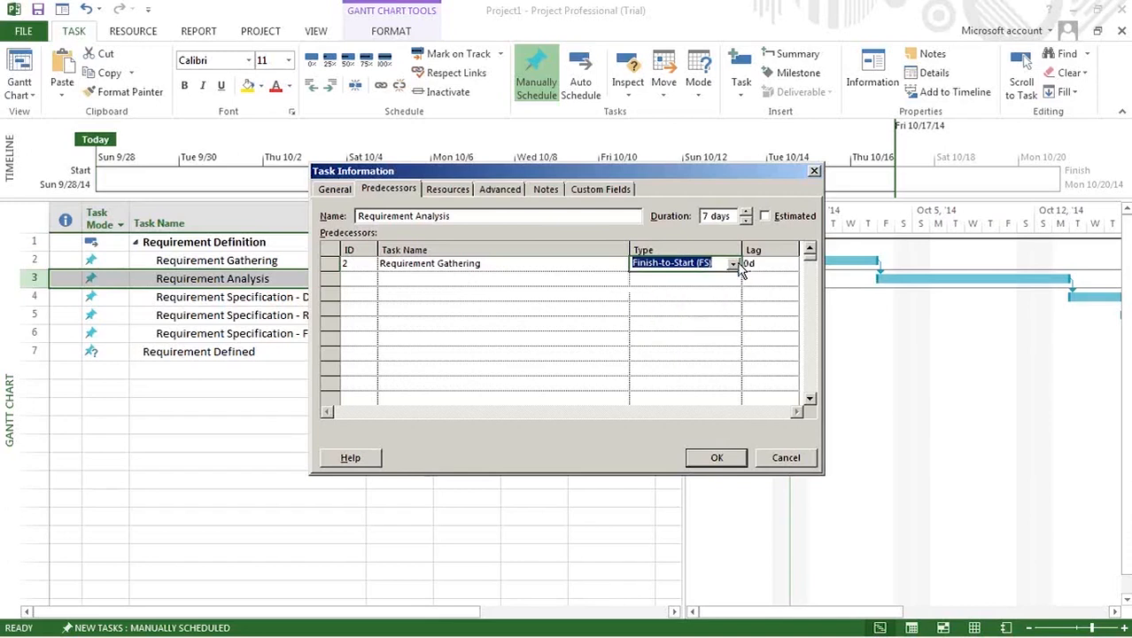
{"action": "left_click", "coordinate": [733, 263]}
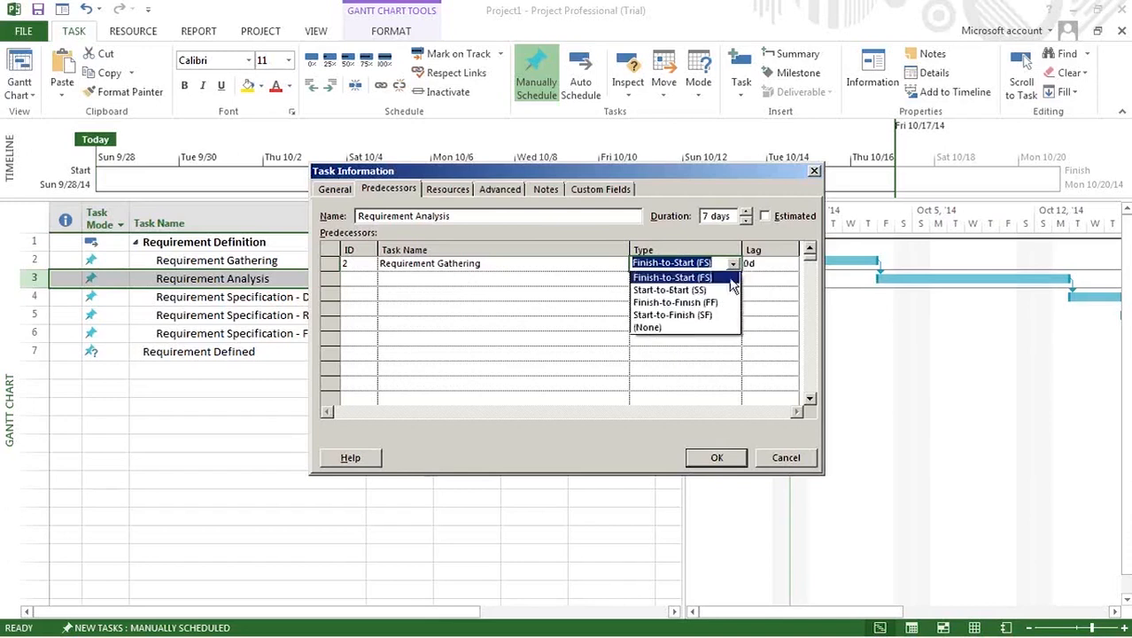
{"action": "left_click", "coordinate": [669, 290]}
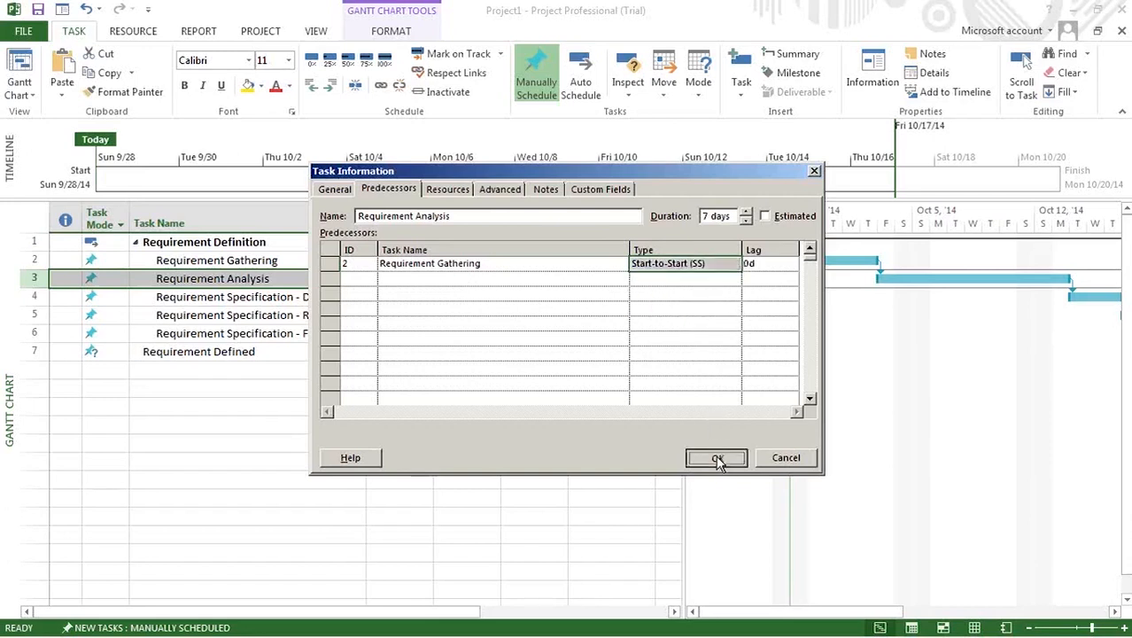
{"action": "left_click", "coordinate": [716, 457]}
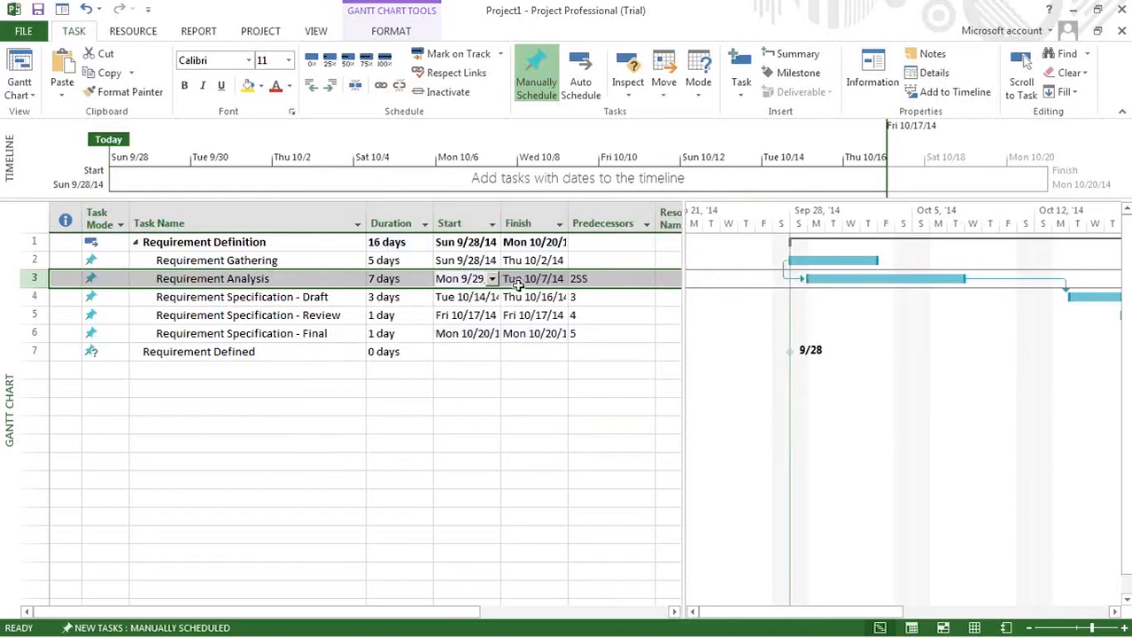
Step: Switch Requirement Analysis's link back to Finish-to-Start so it starts Fri 10/3/14
{"action": "double_click", "coordinate": [213, 278]}
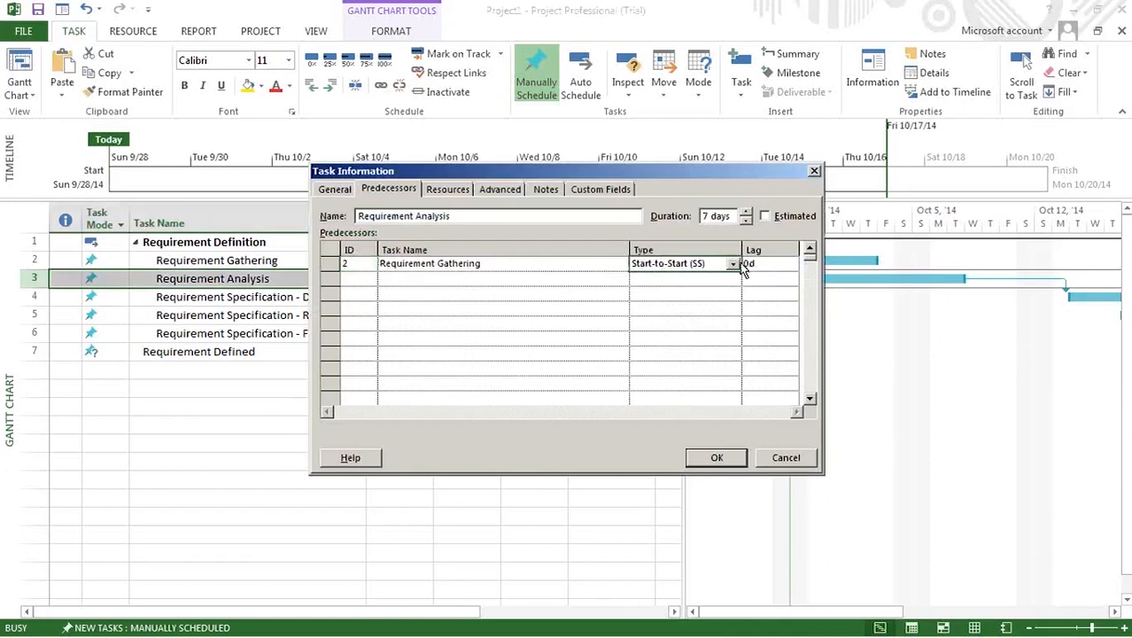
{"action": "left_click", "coordinate": [681, 263]}
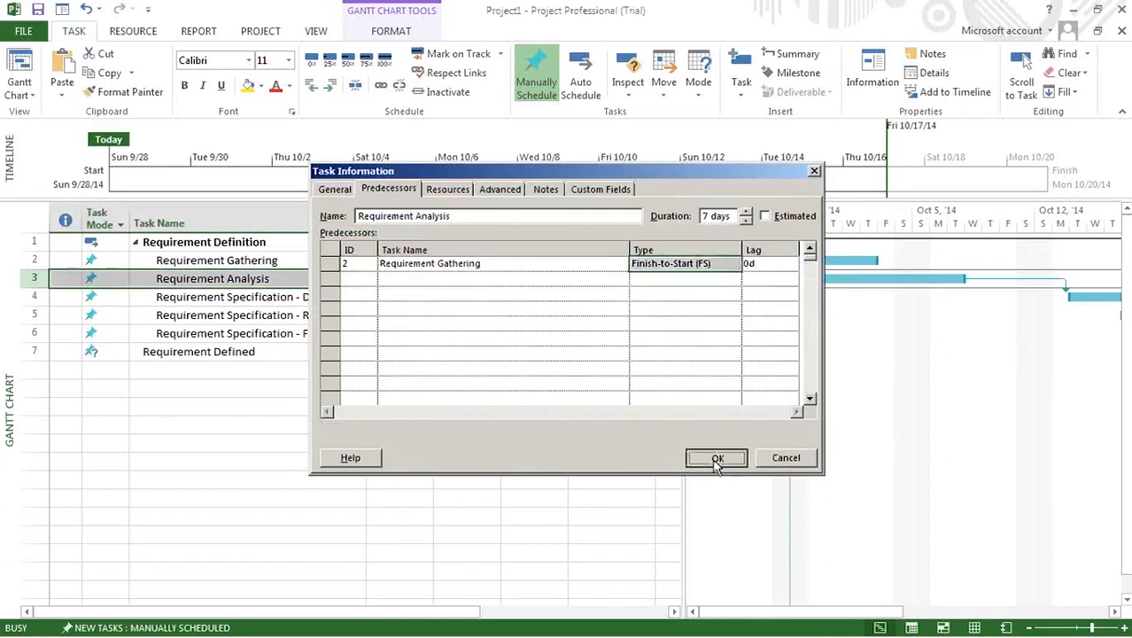
{"action": "left_click", "coordinate": [716, 457]}
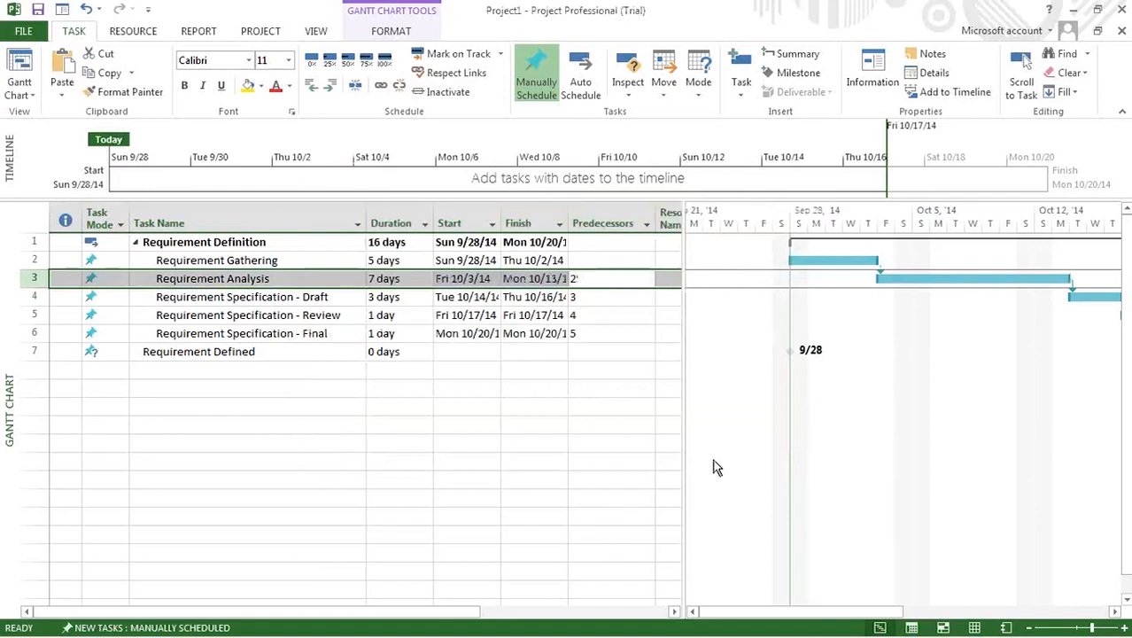
{"action": "mouse_move", "coordinate": [578, 290]}
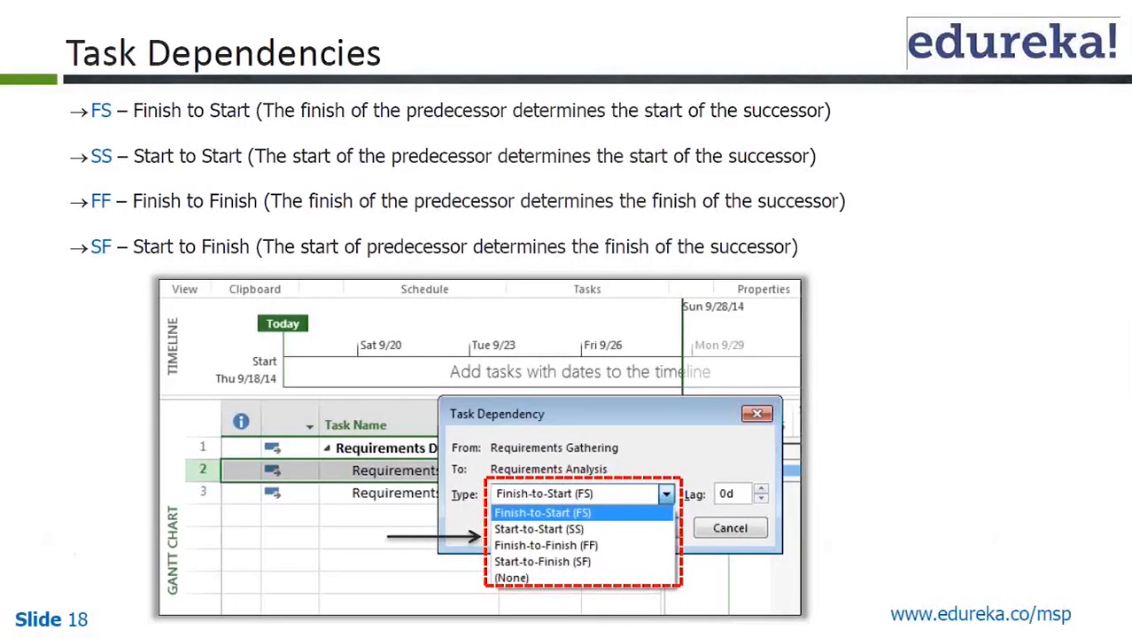
{"action": "mouse_move", "coordinate": [419, 176]}
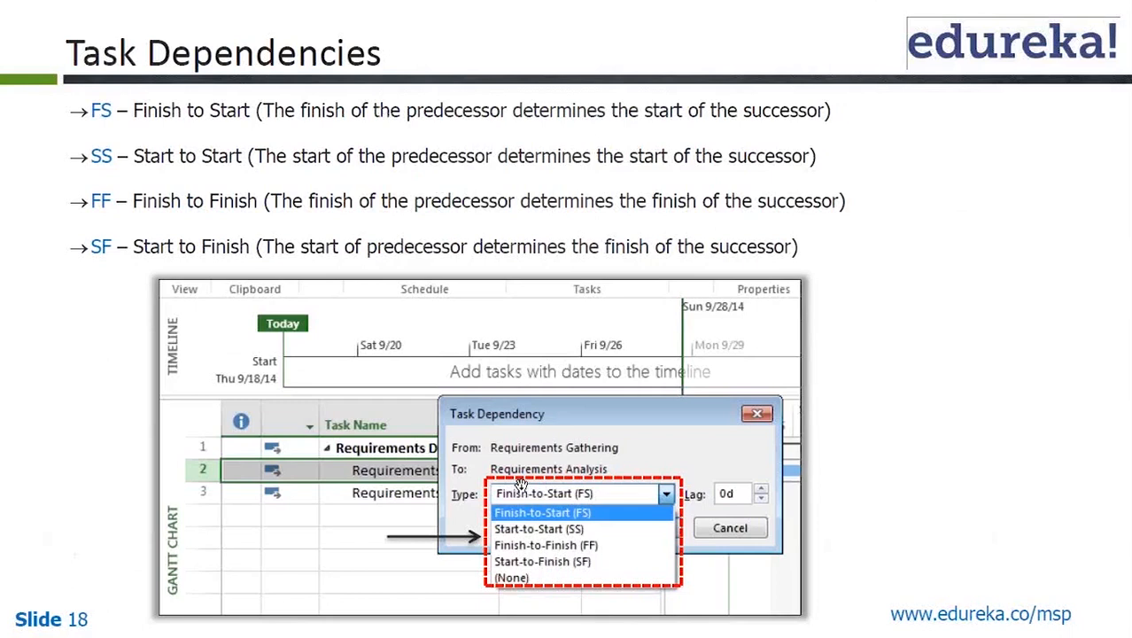
{"action": "mouse_move", "coordinate": [777, 249]}
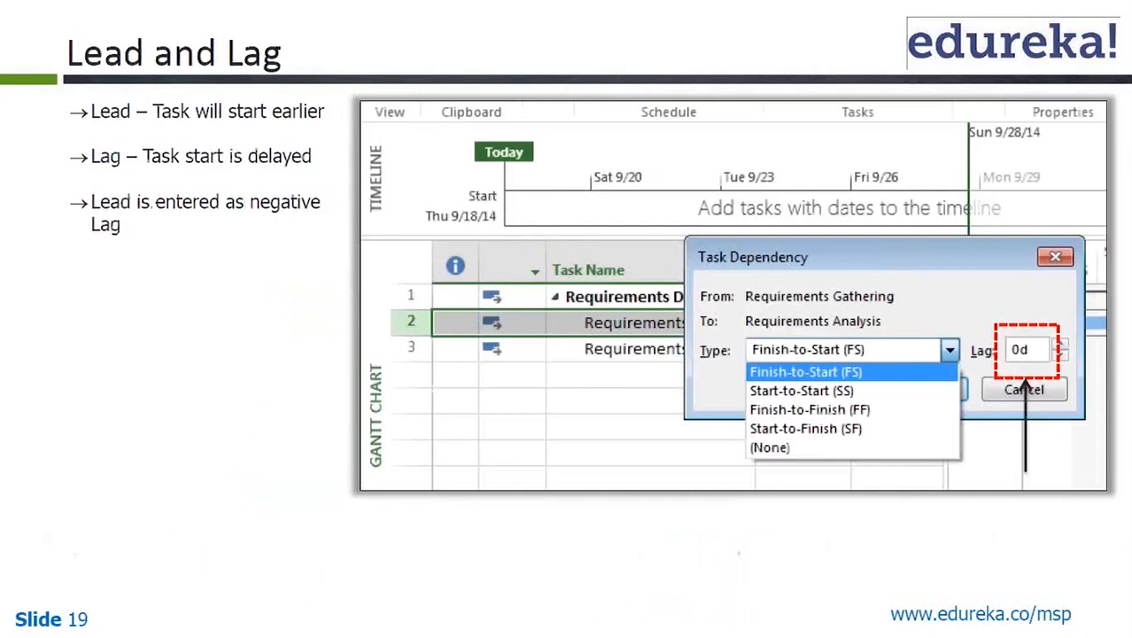
{"action": "mouse_move", "coordinate": [651, 157]}
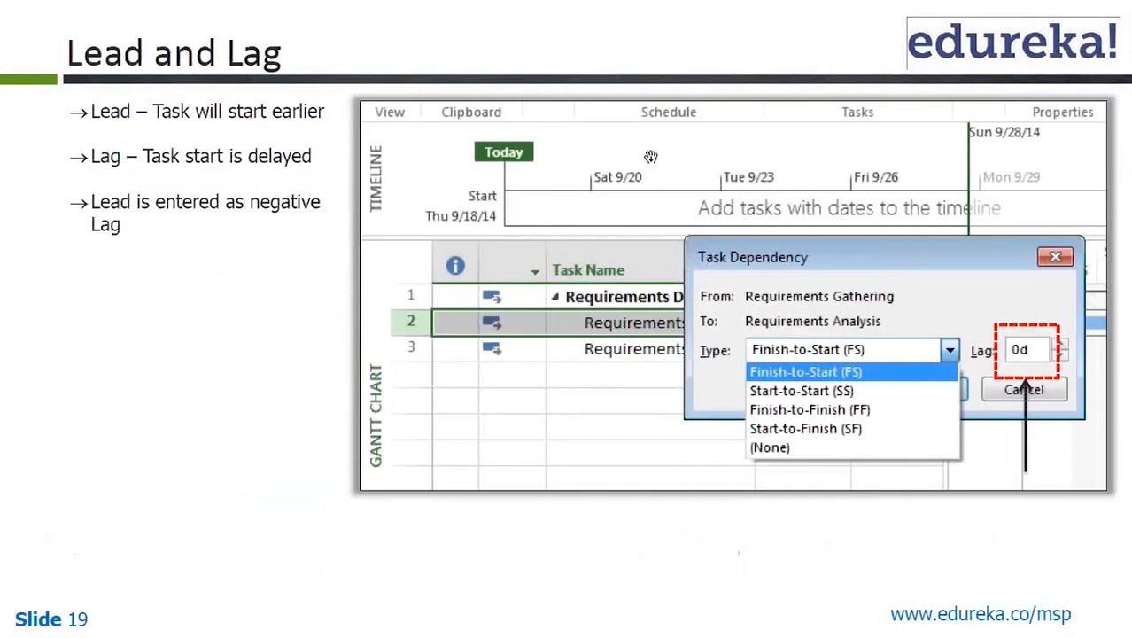
{"action": "mouse_move", "coordinate": [286, 128]}
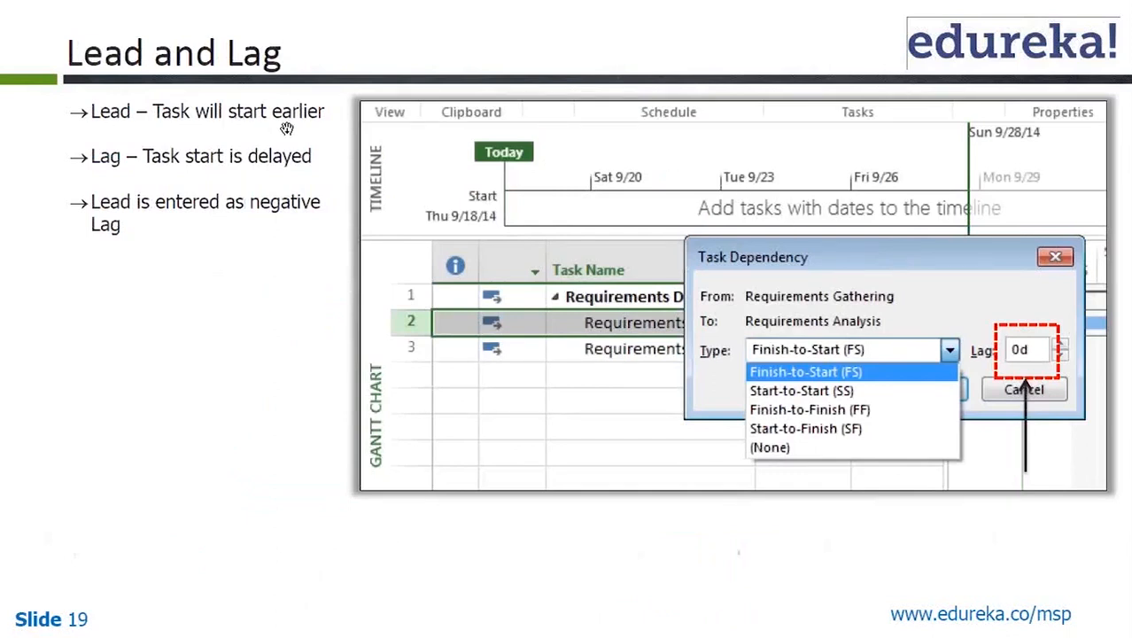
{"action": "mouse_move", "coordinate": [273, 175]}
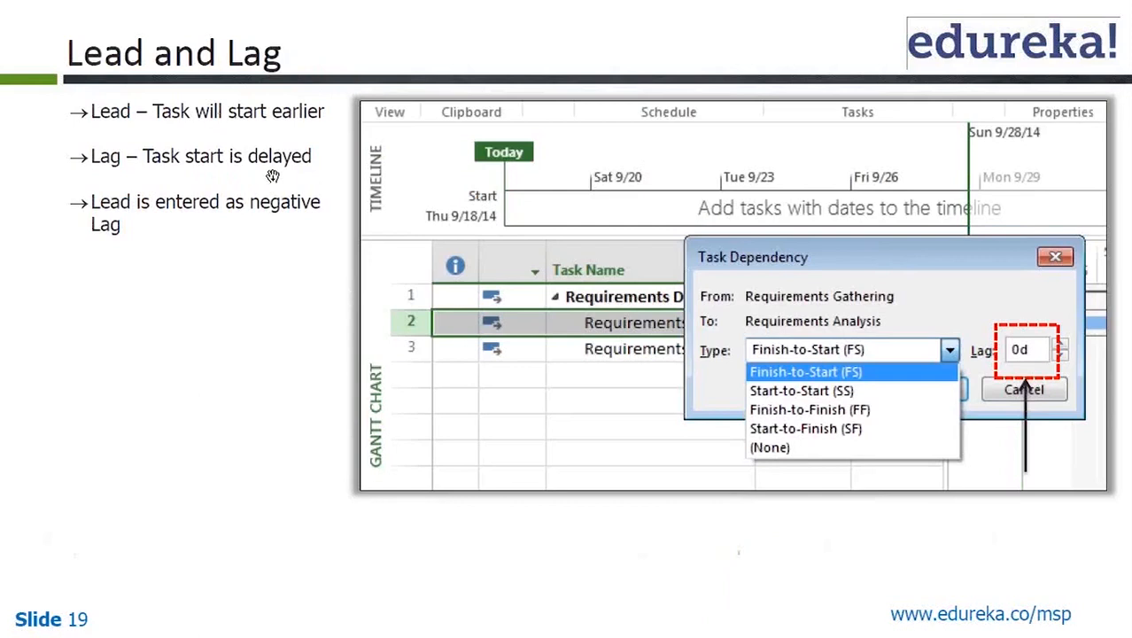
{"action": "mouse_move", "coordinate": [275, 220]}
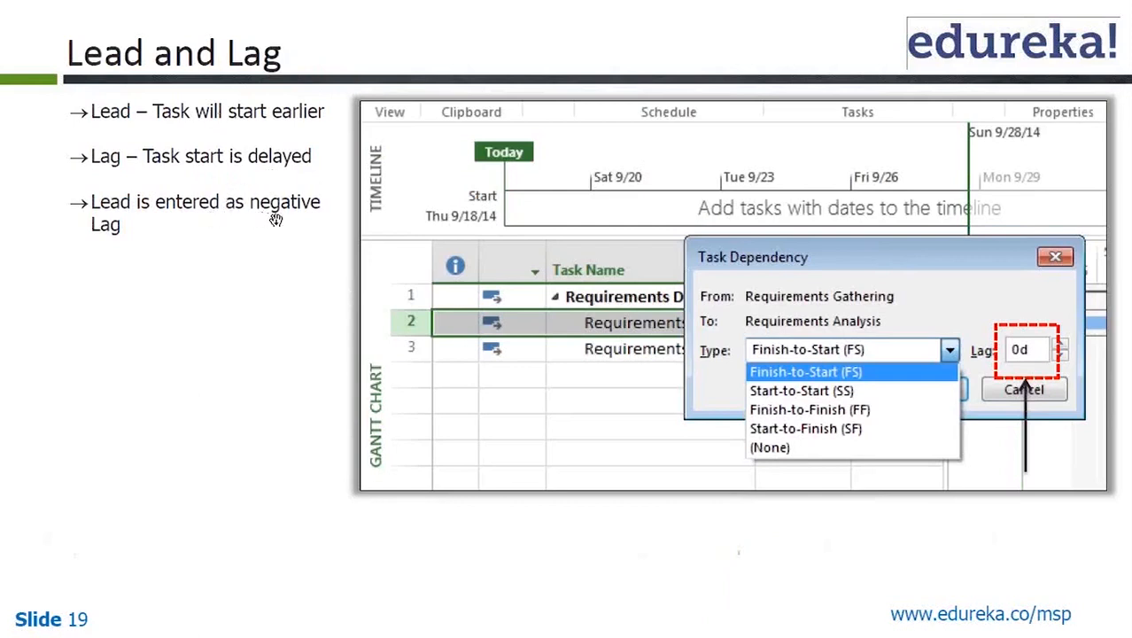
{"action": "mouse_move", "coordinate": [143, 232]}
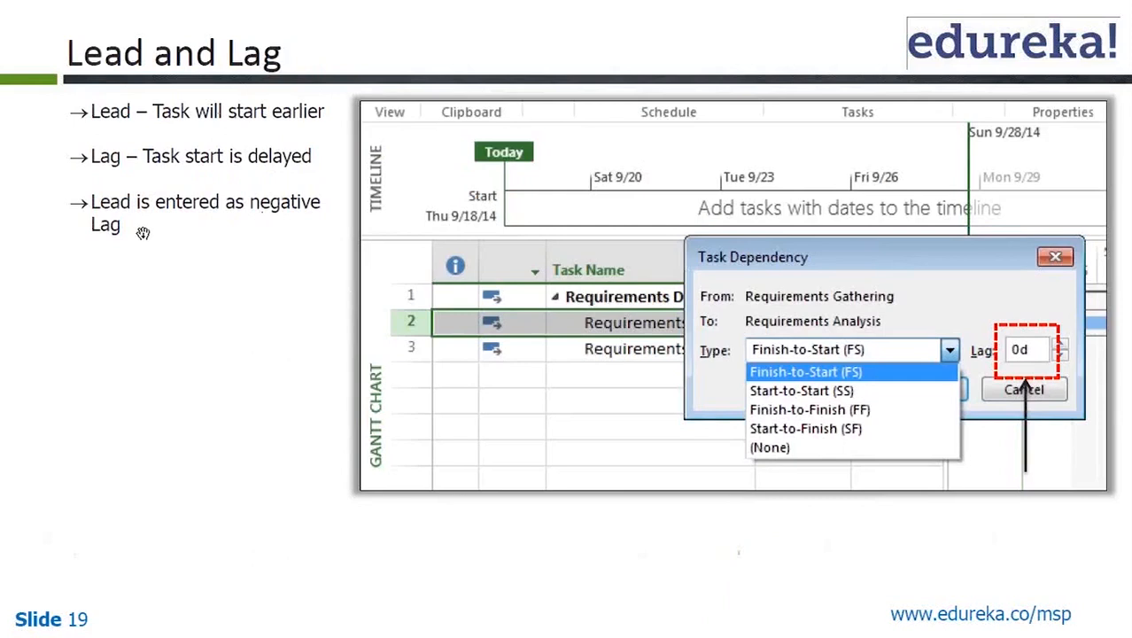